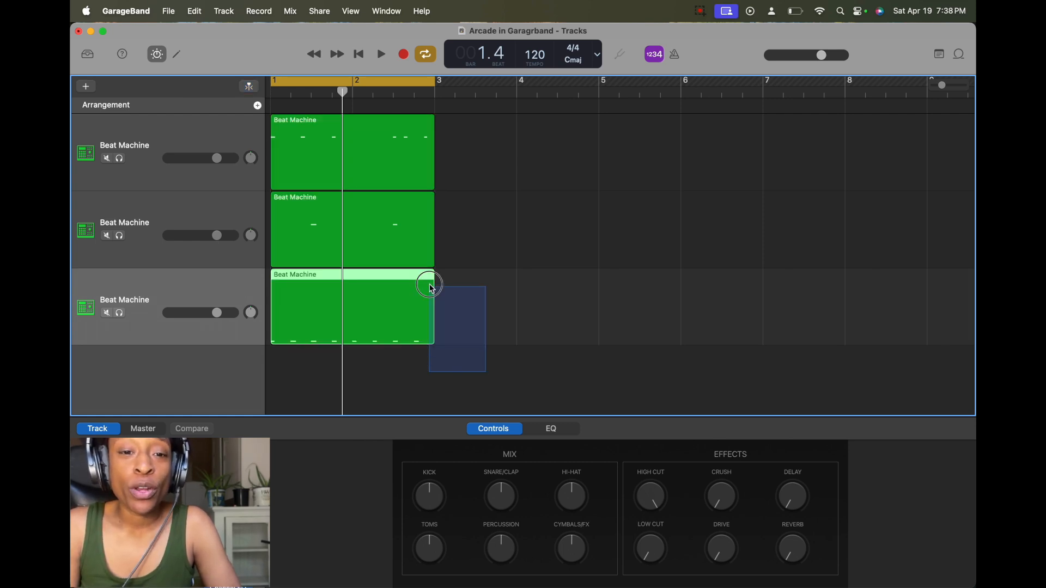
- Select the drum regions and glance at the saved loops collection in the loop library
left_click_drag(431, 284, 280, 126)
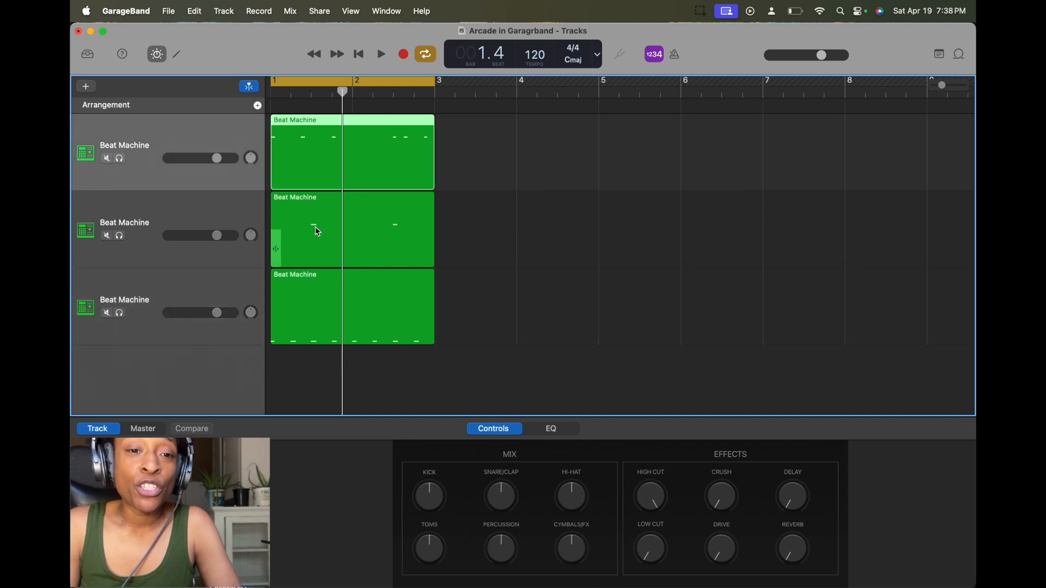
left_click(959, 54)
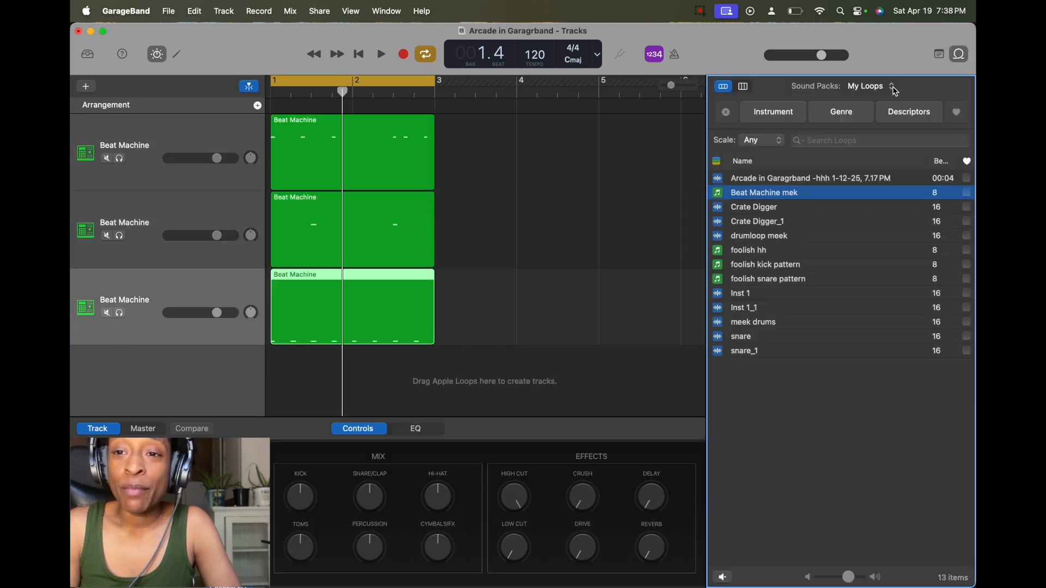
left_click(959, 55)
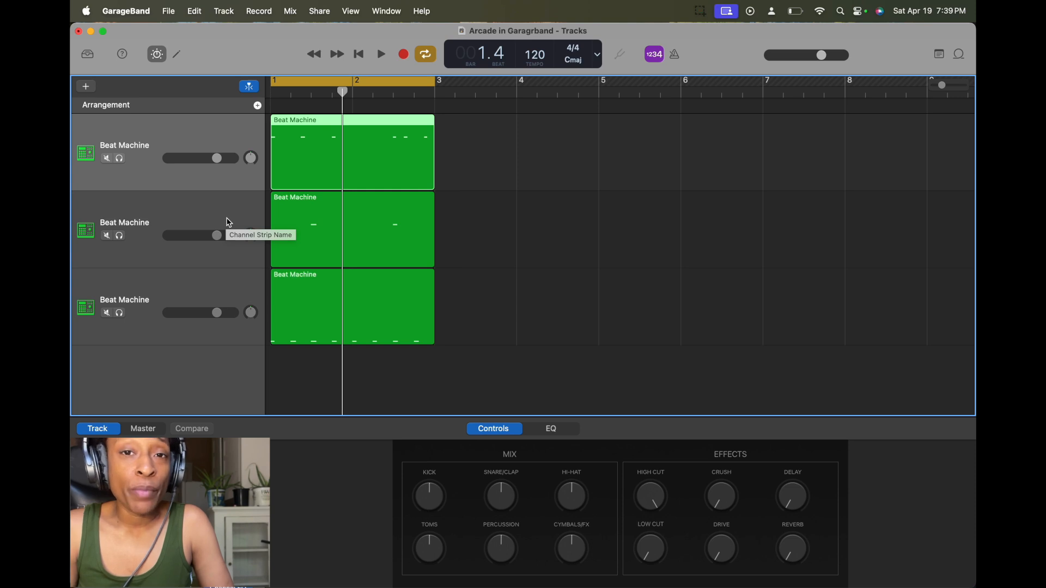
mouse_move(228, 220)
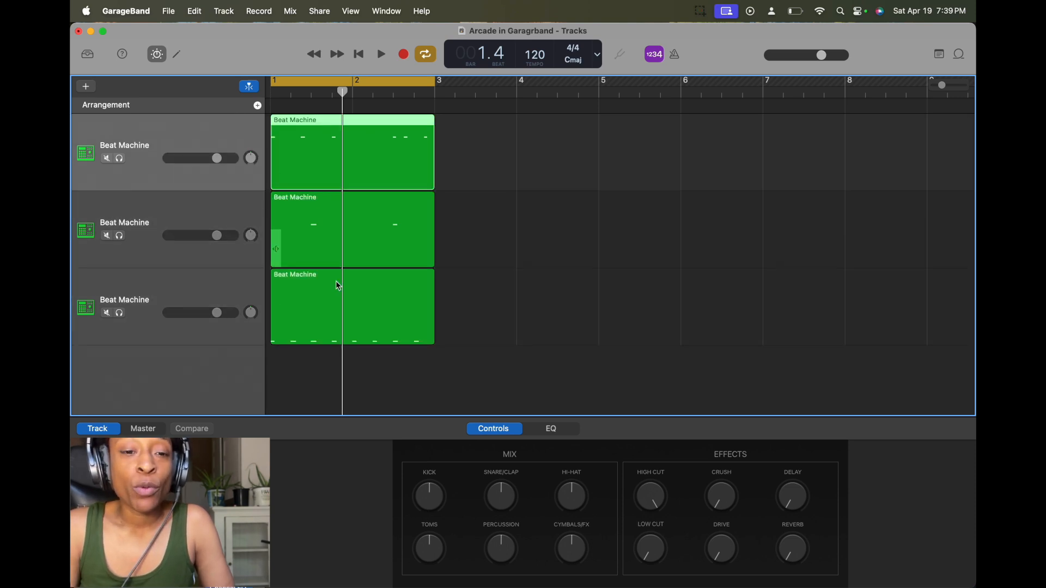
mouse_move(422, 355)
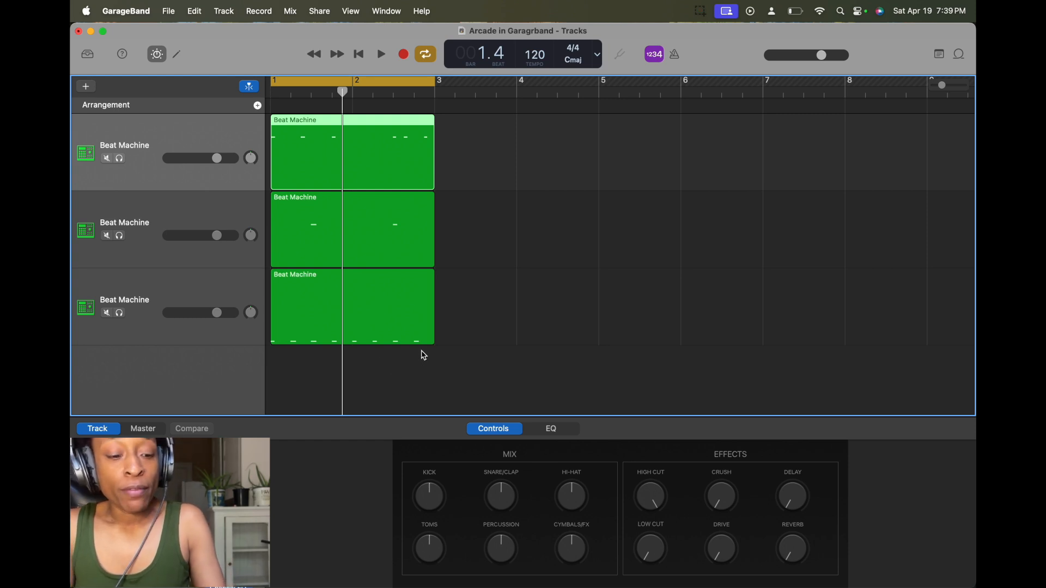
mouse_move(238, 210)
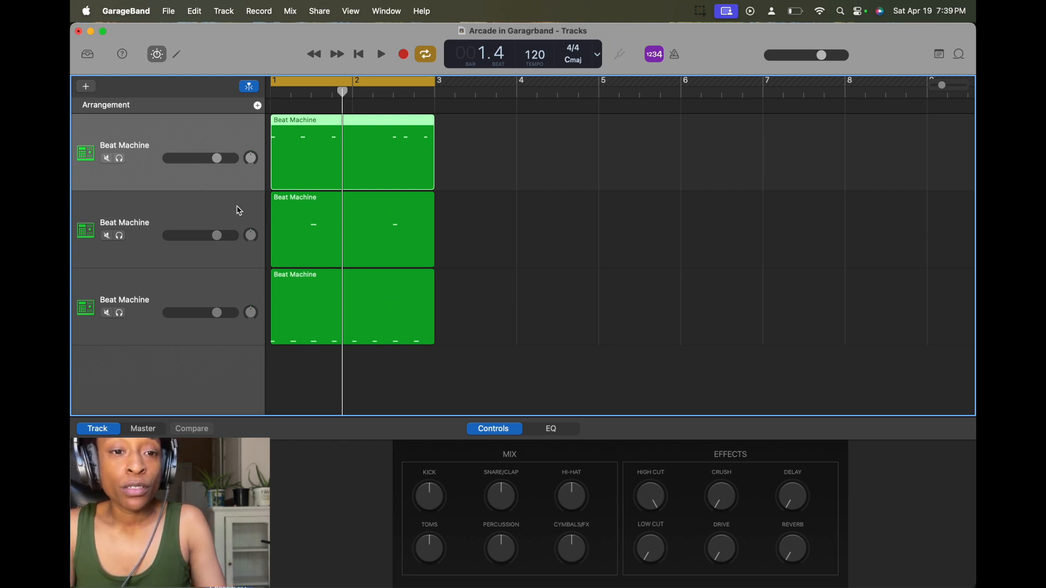
- Select all three Beat Machine regions and join them into one two-bar region
left_click(350, 138)
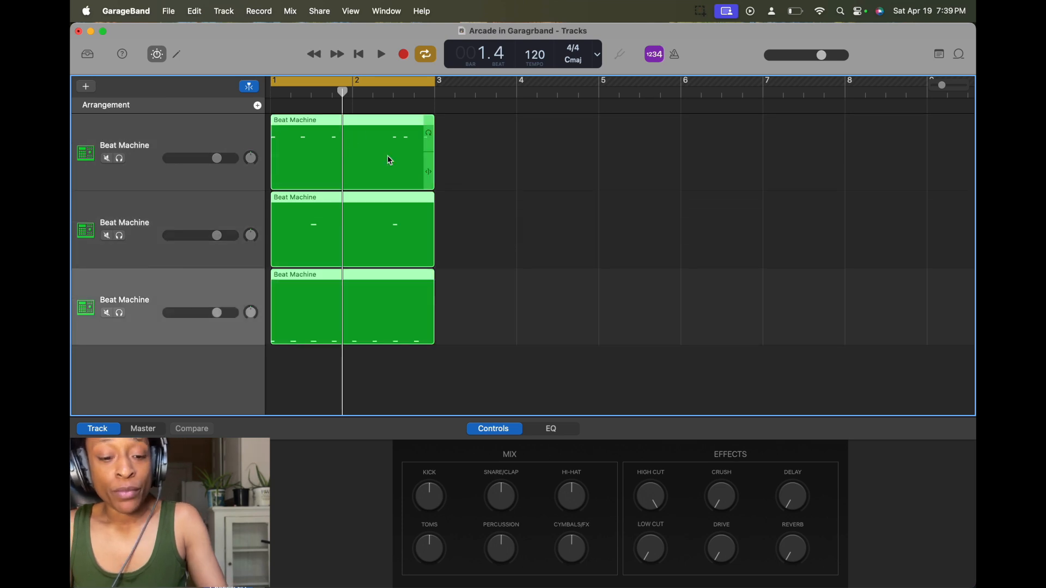
key("delete")
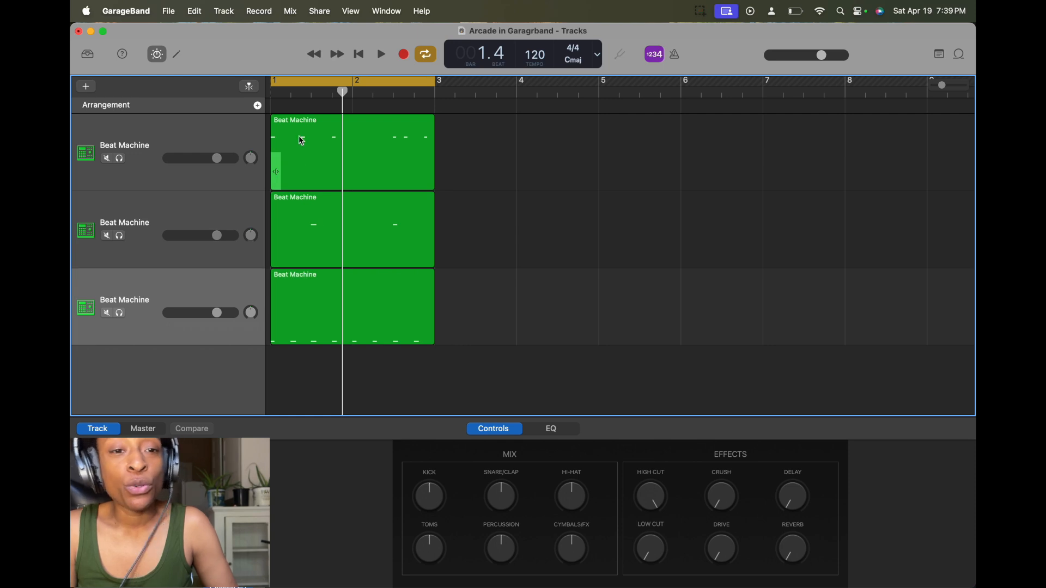
mouse_move(365, 305)
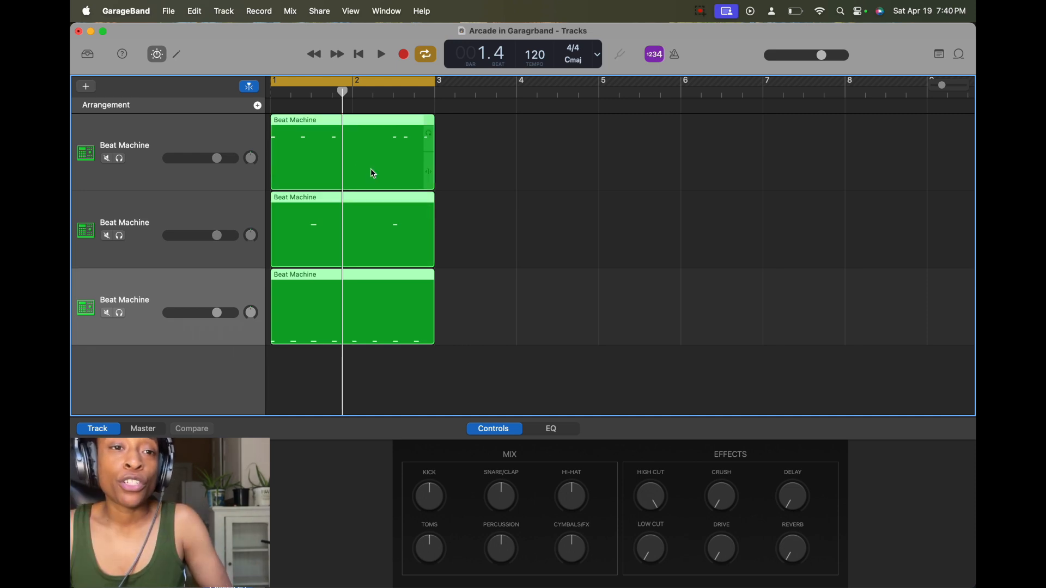
left_click(193, 11)
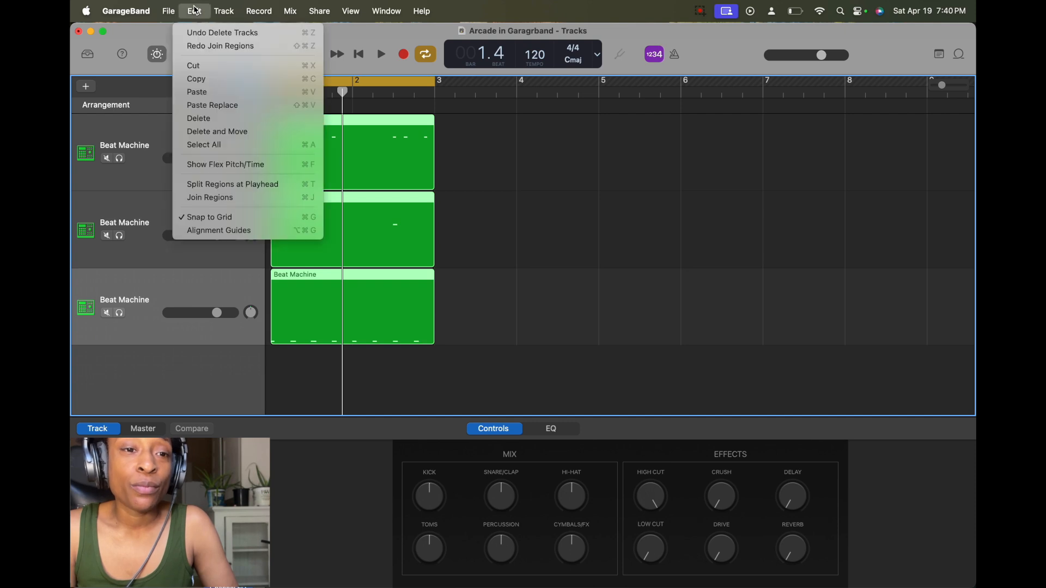
mouse_move(210, 197)
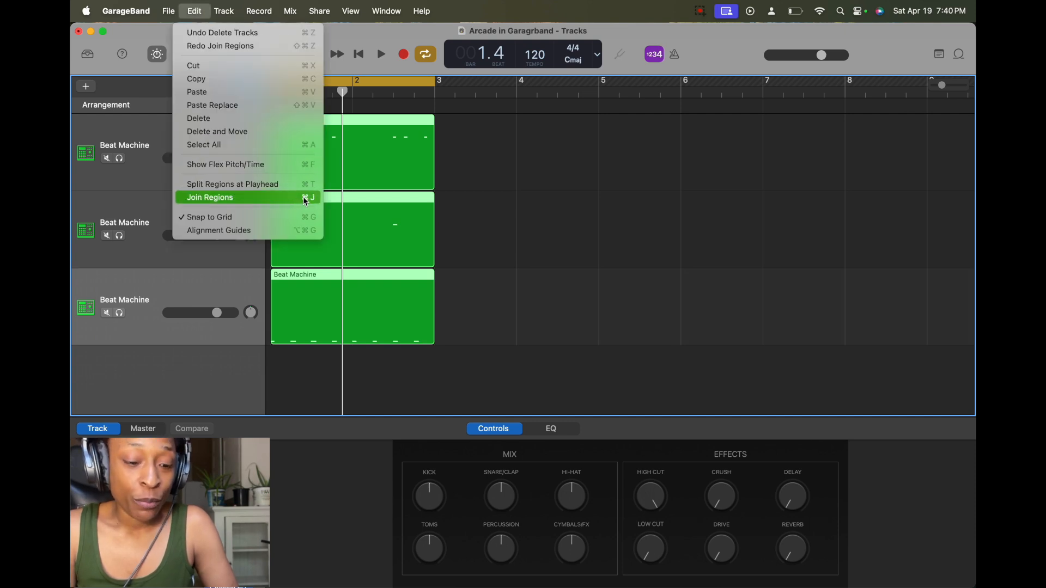
mouse_move(259, 200)
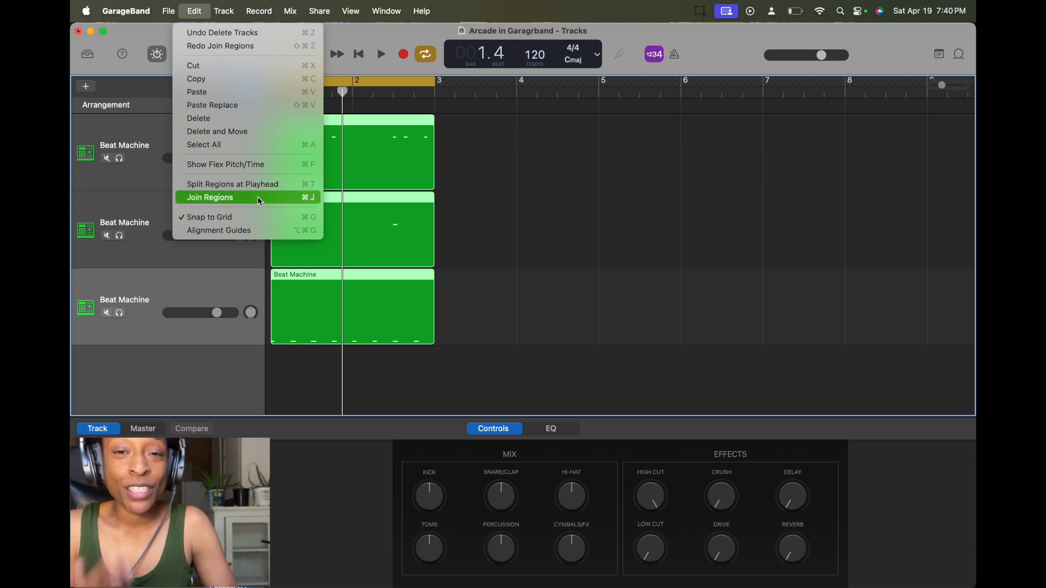
left_click(209, 197)
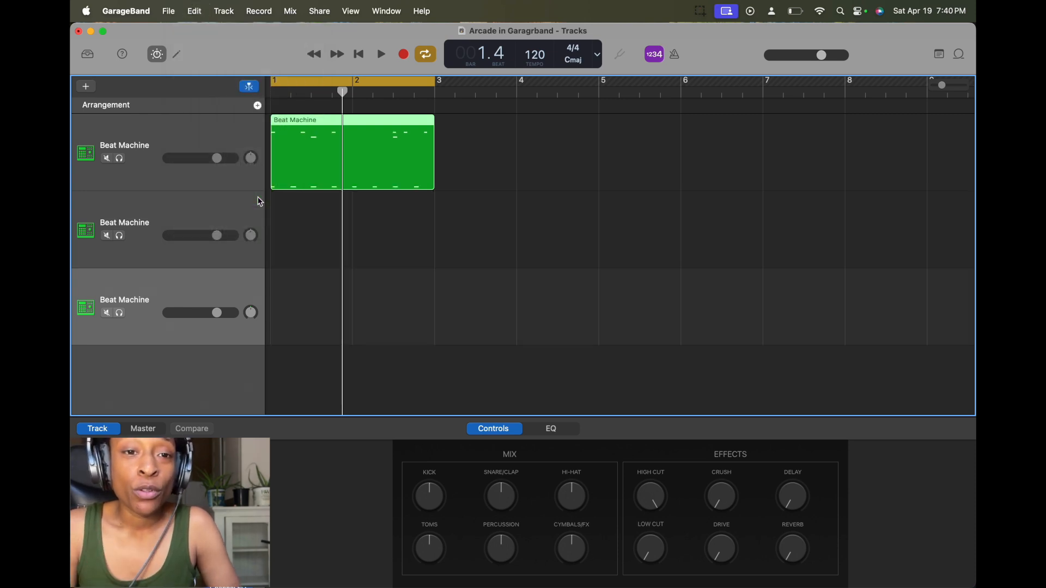
- Play back the merged drum region, stop, and reach for the file commands
left_click(382, 54)
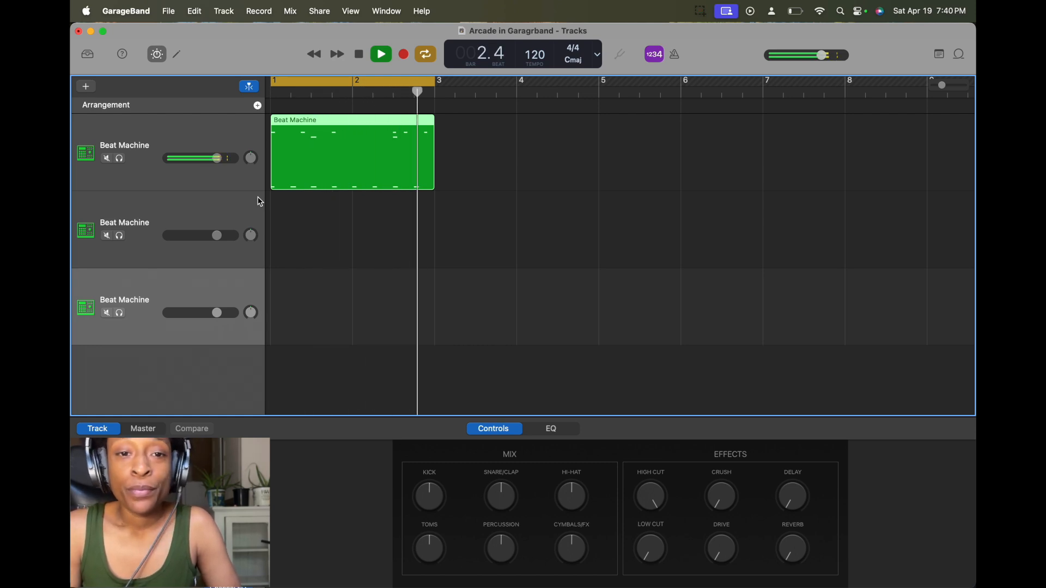
left_click(380, 54)
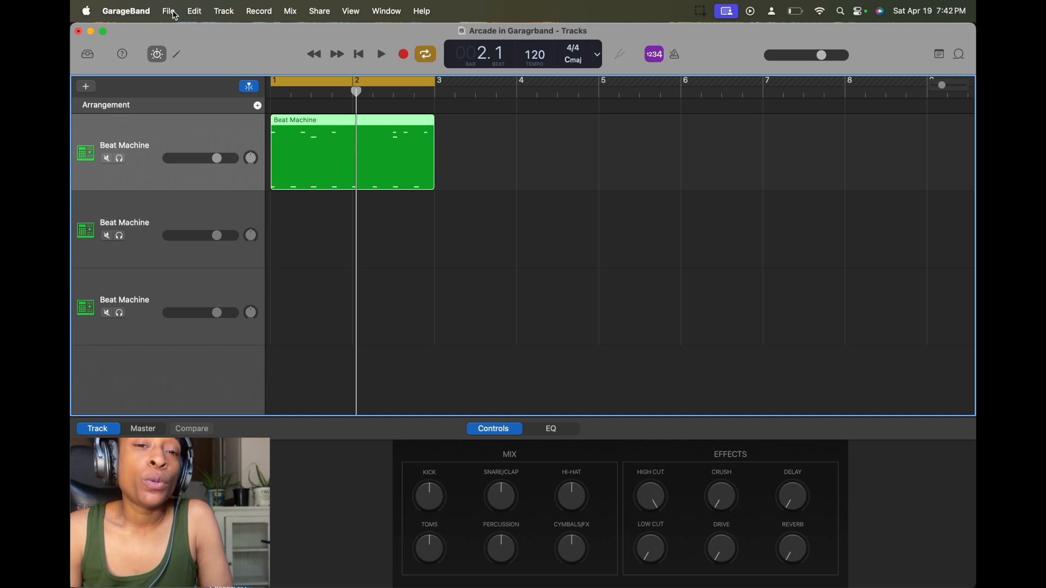
left_click(167, 11)
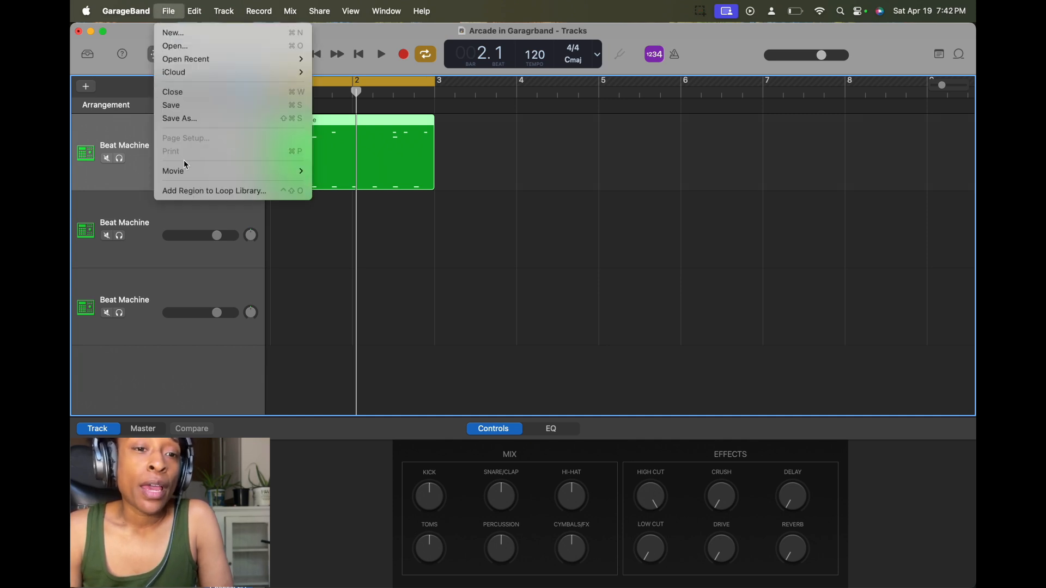
- Start adding the region to the loop library, naming it 'Rnb drum loop Meek'
left_click(214, 190)
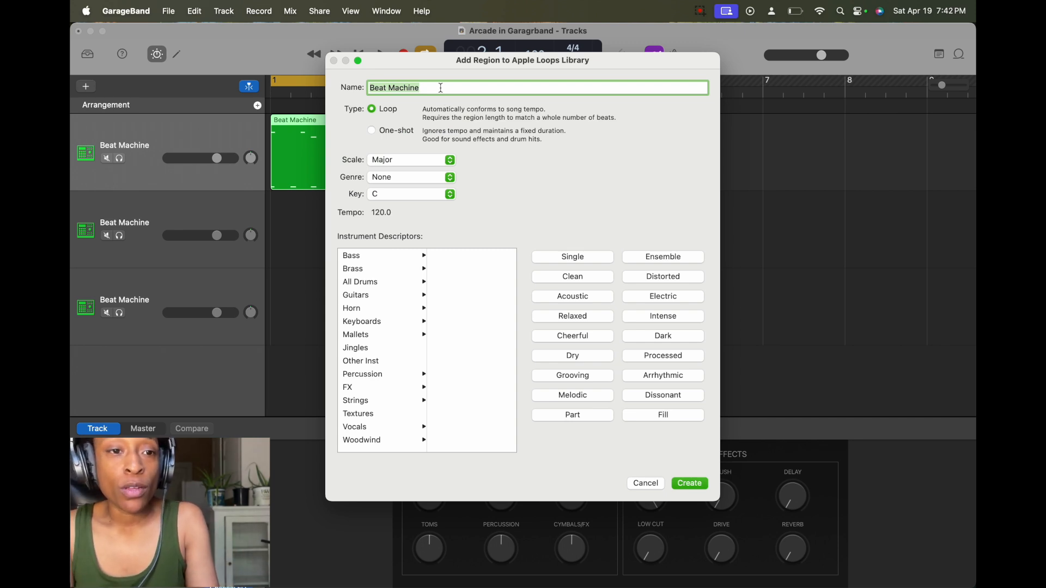
type("R")
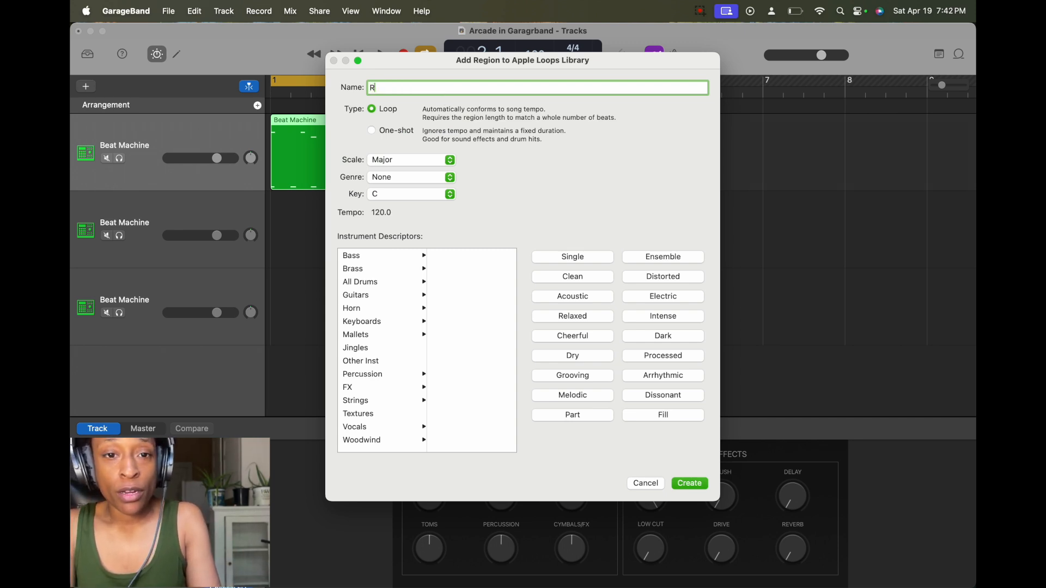
type("nb drum loop")
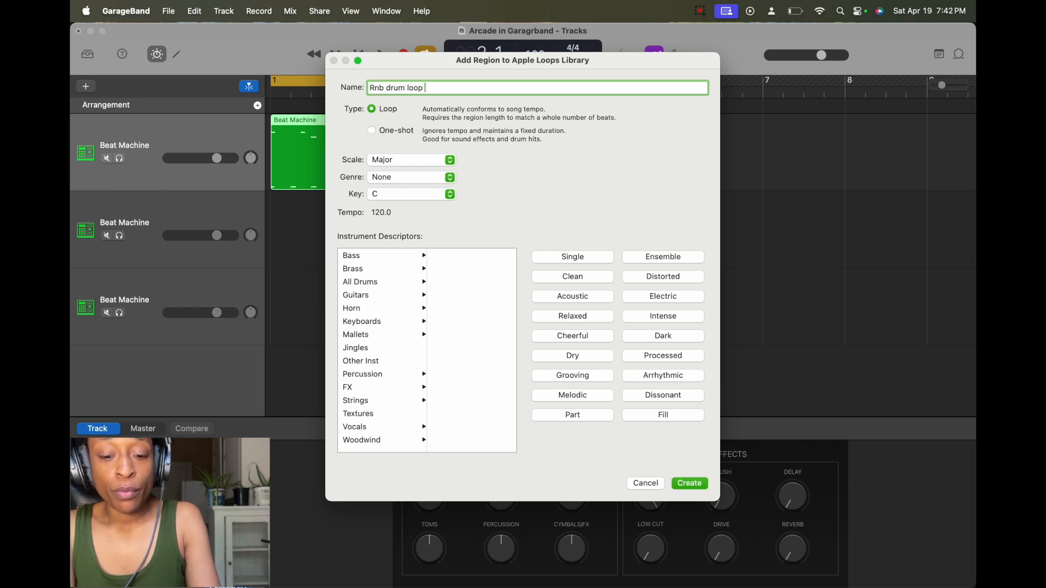
type("Meek")
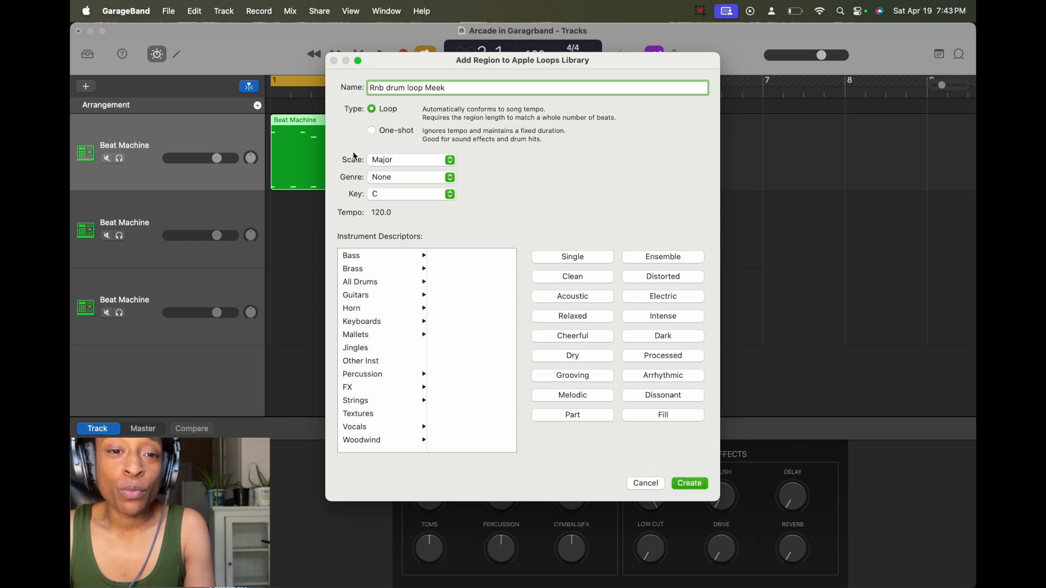
mouse_move(356, 201)
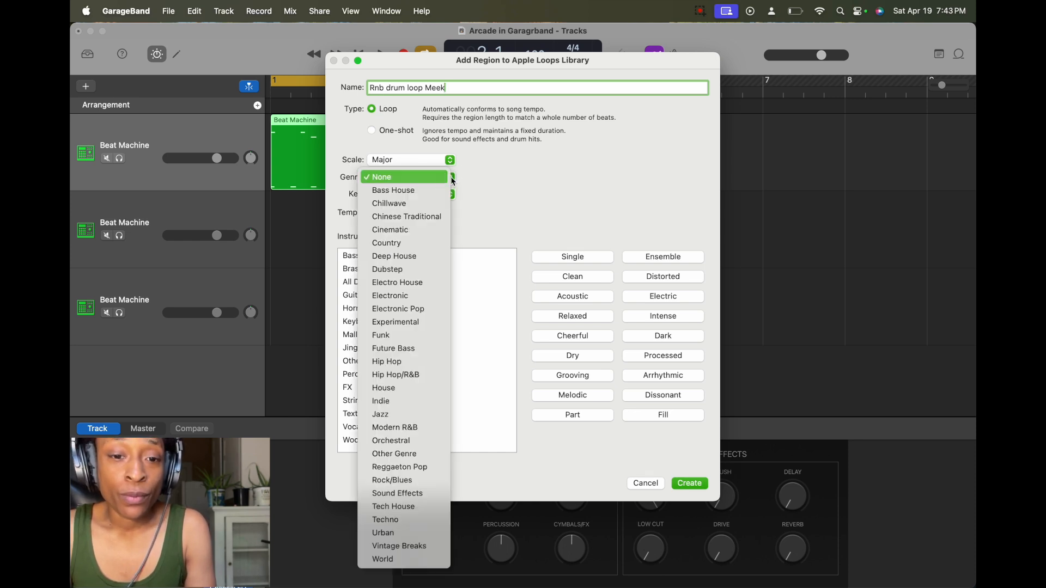
mouse_move(403, 374)
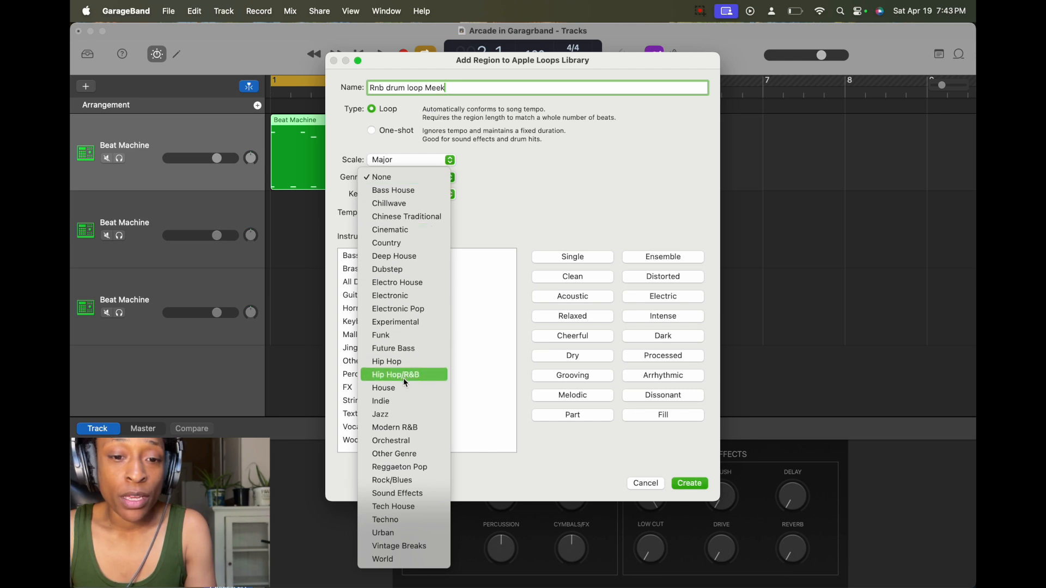
- Tag the loop as Hip Hop/R&B in All Drums > Beats
left_click(395, 373)
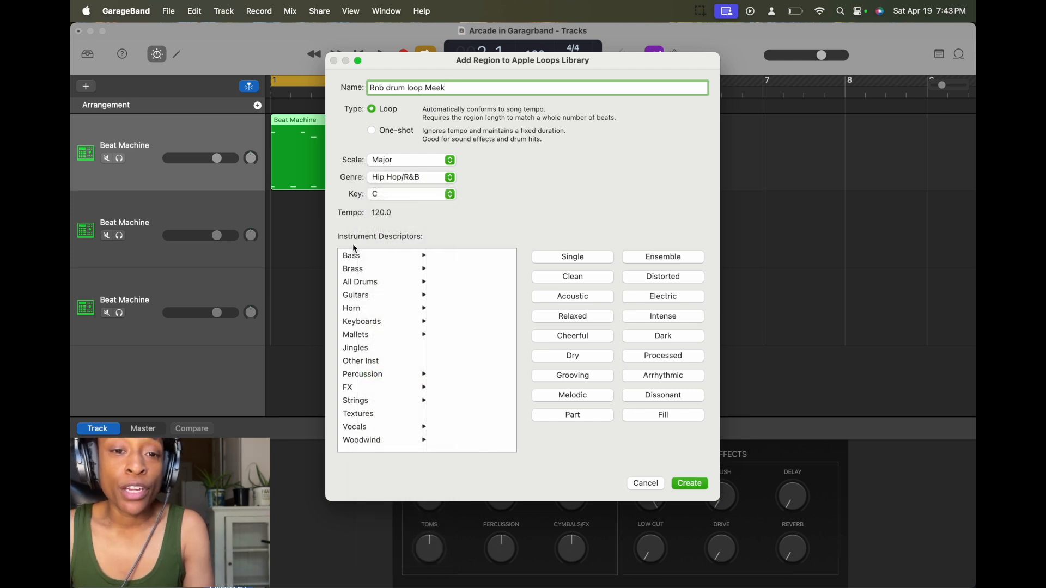
mouse_move(414, 248)
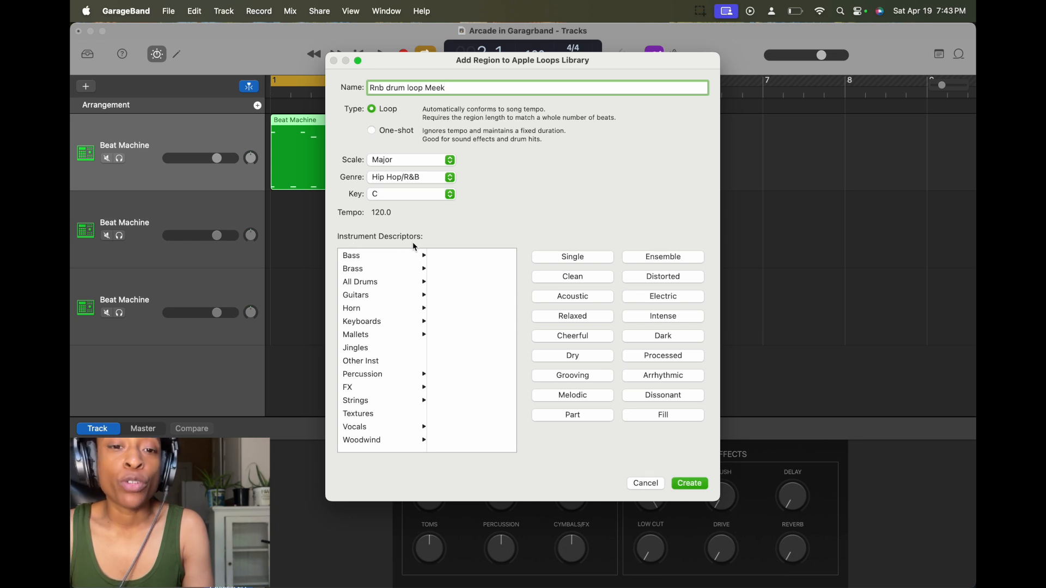
mouse_move(376, 283)
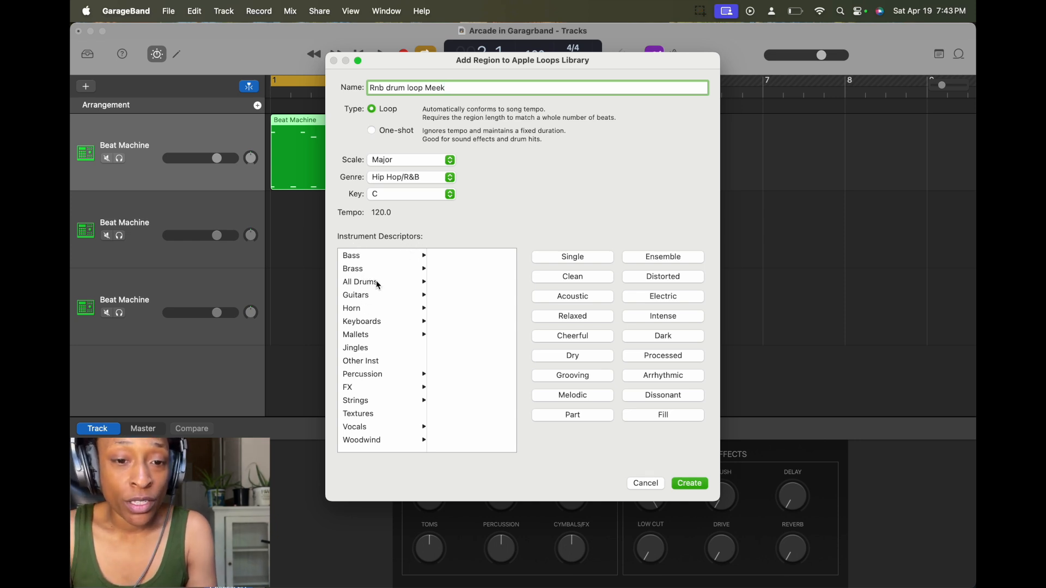
left_click(361, 281)
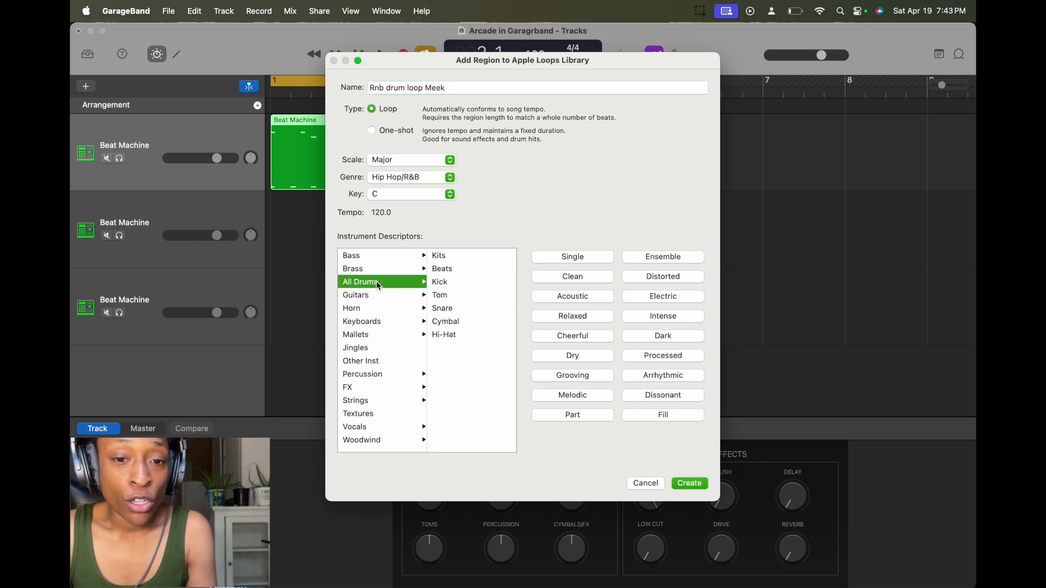
left_click(362, 373)
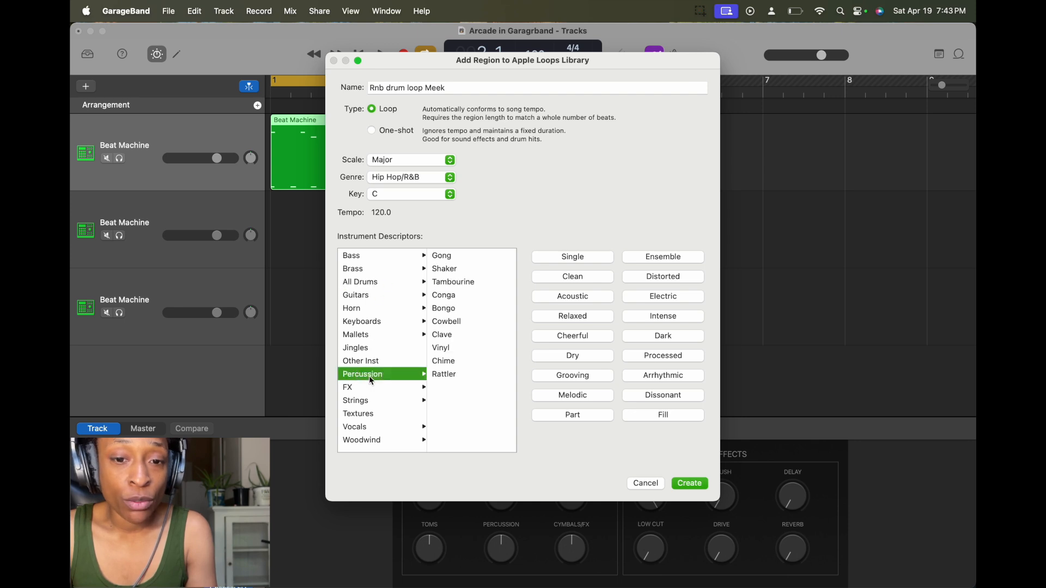
left_click(361, 281)
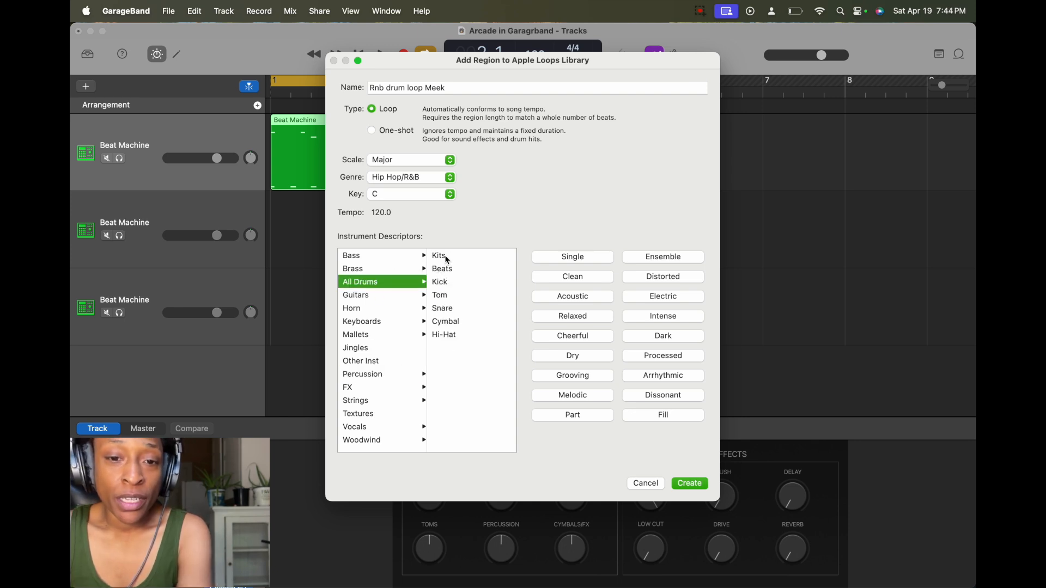
mouse_move(452, 269)
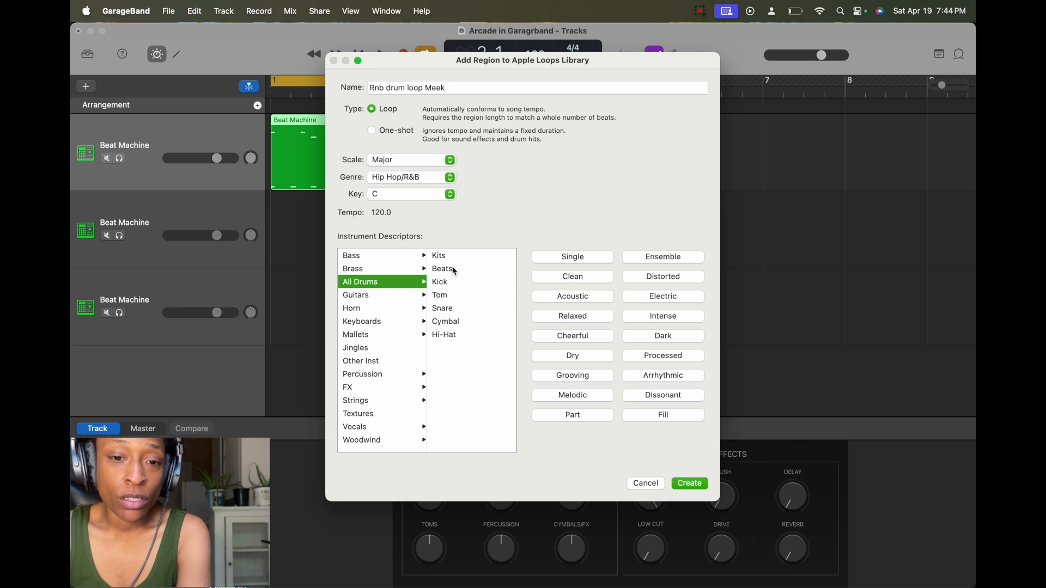
mouse_move(398, 286)
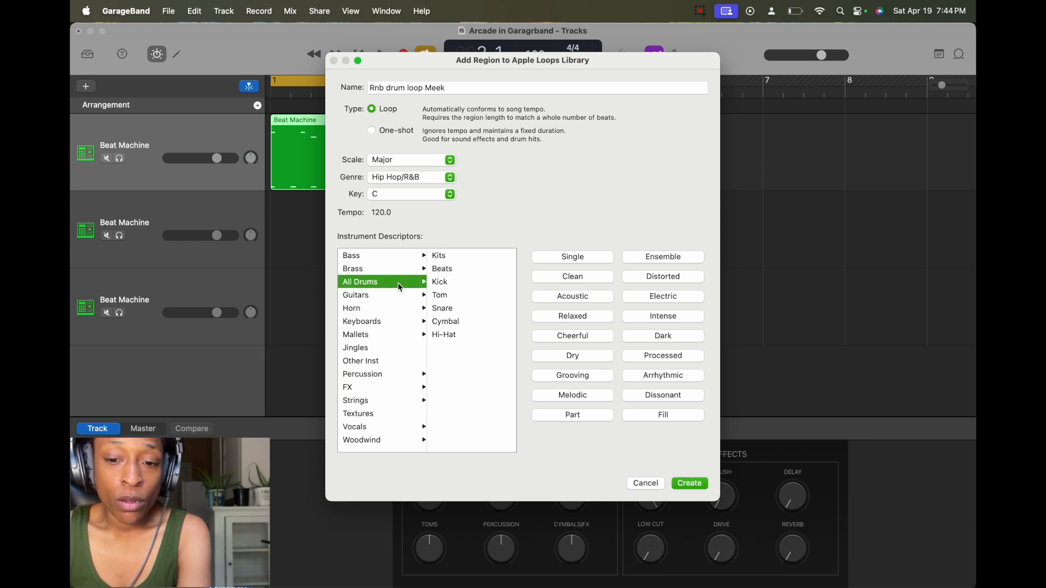
mouse_move(477, 276)
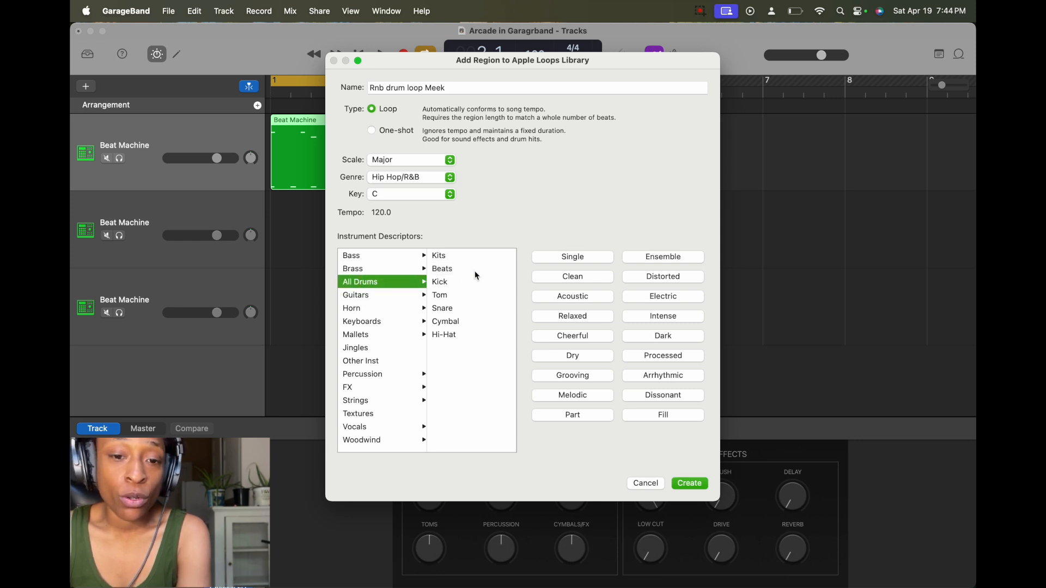
mouse_move(455, 274)
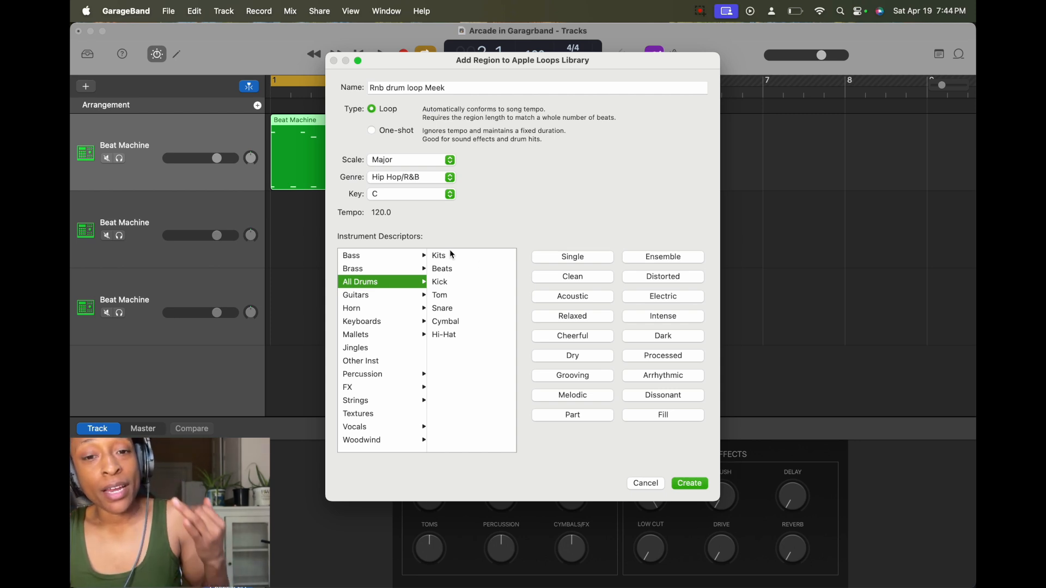
left_click(441, 268)
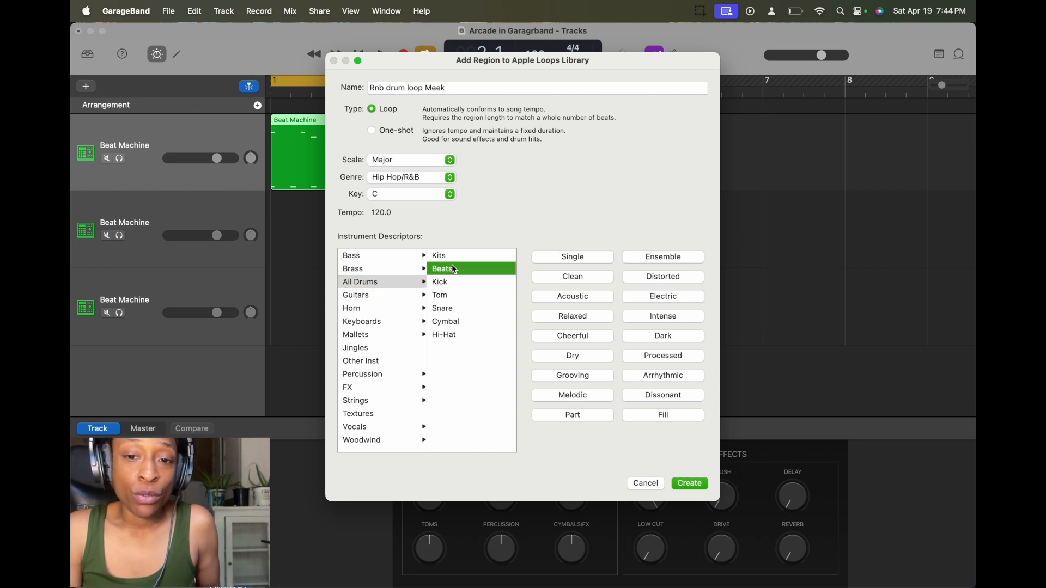
mouse_move(590, 266)
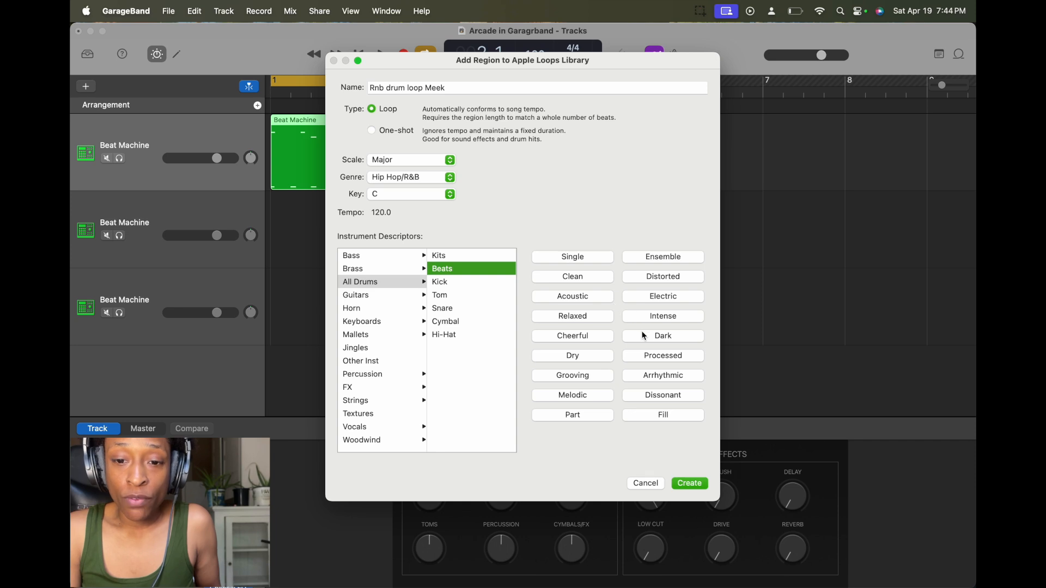
- Apply the Grooving, Clean and Dry descriptors to the loop
left_click(572, 374)
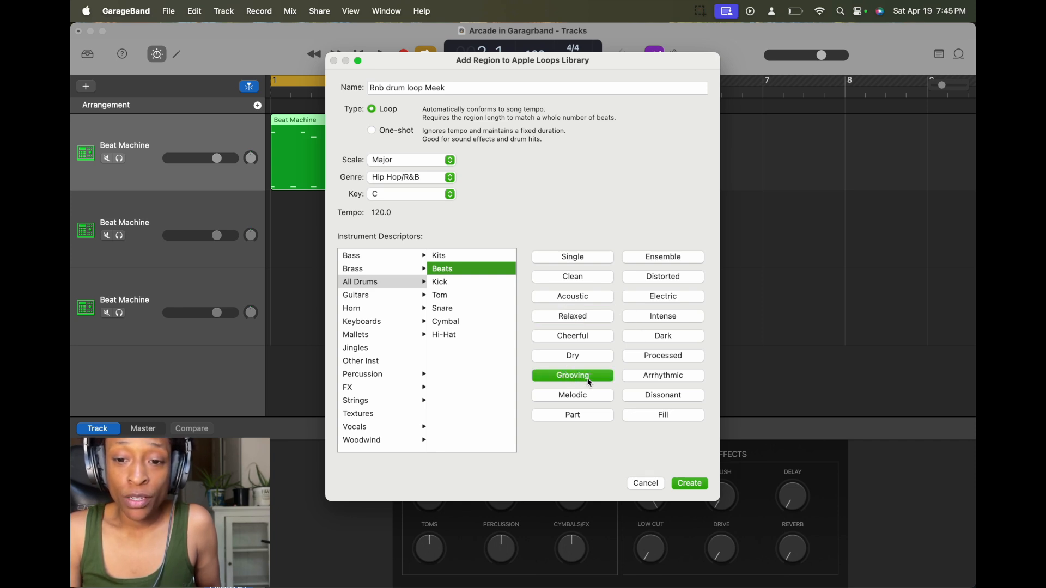
left_click(571, 276)
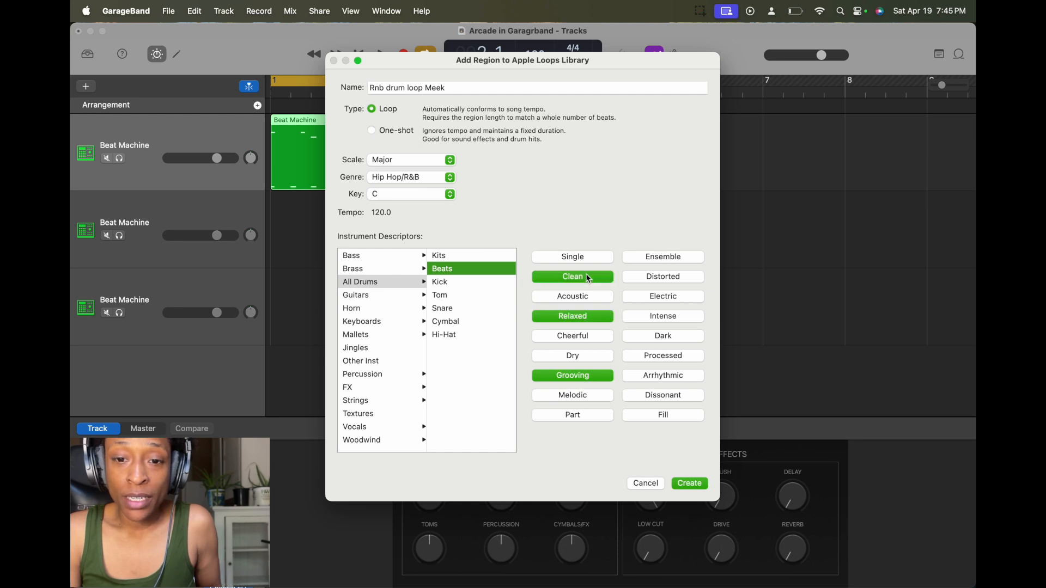
left_click(571, 355)
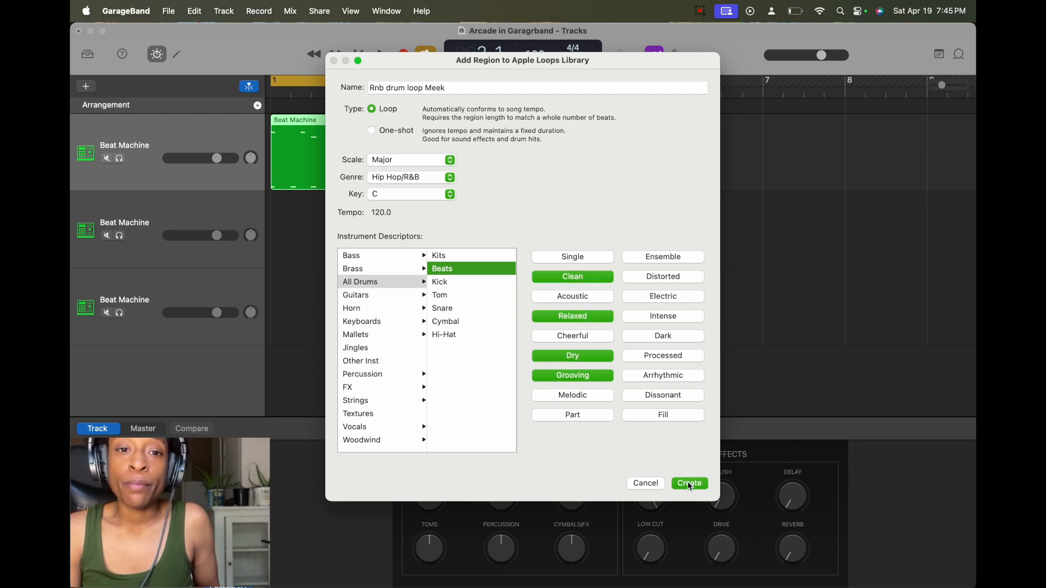
- Create the loop, then filter the Loop Browser's sound packs to My Loops
left_click(688, 483)
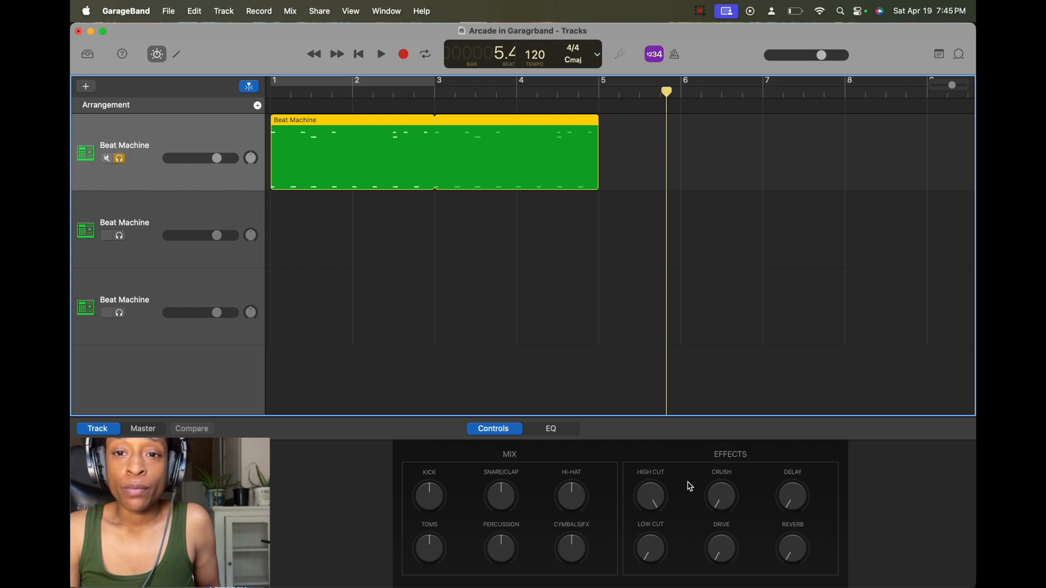
left_click(425, 54)
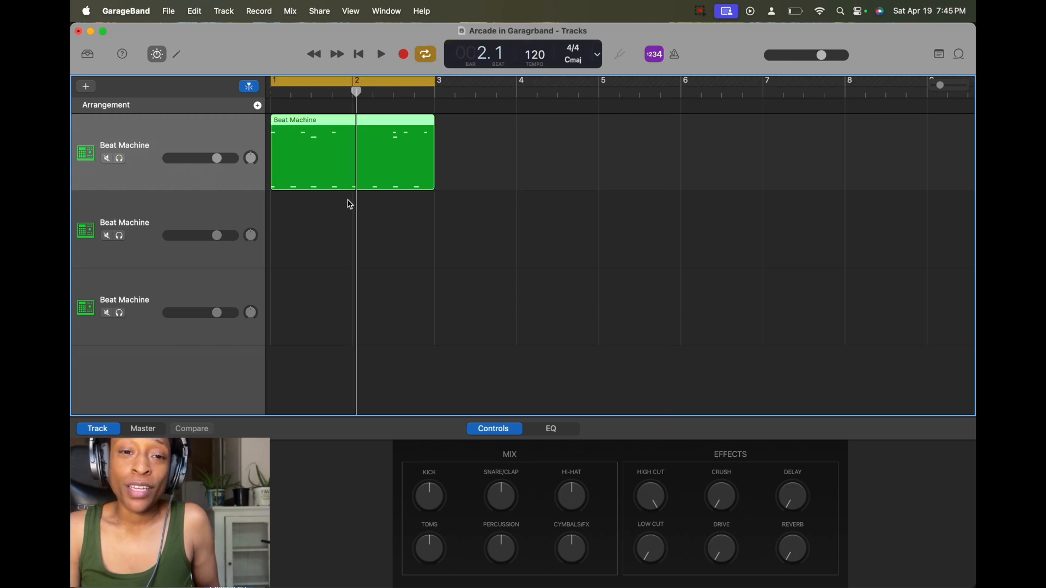
mouse_move(534, 185)
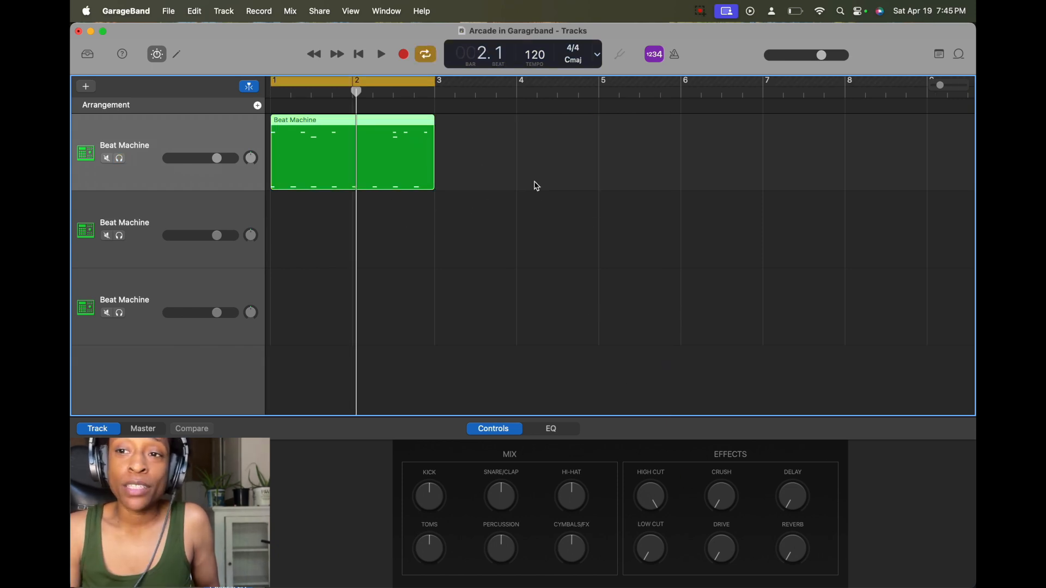
left_click(957, 54)
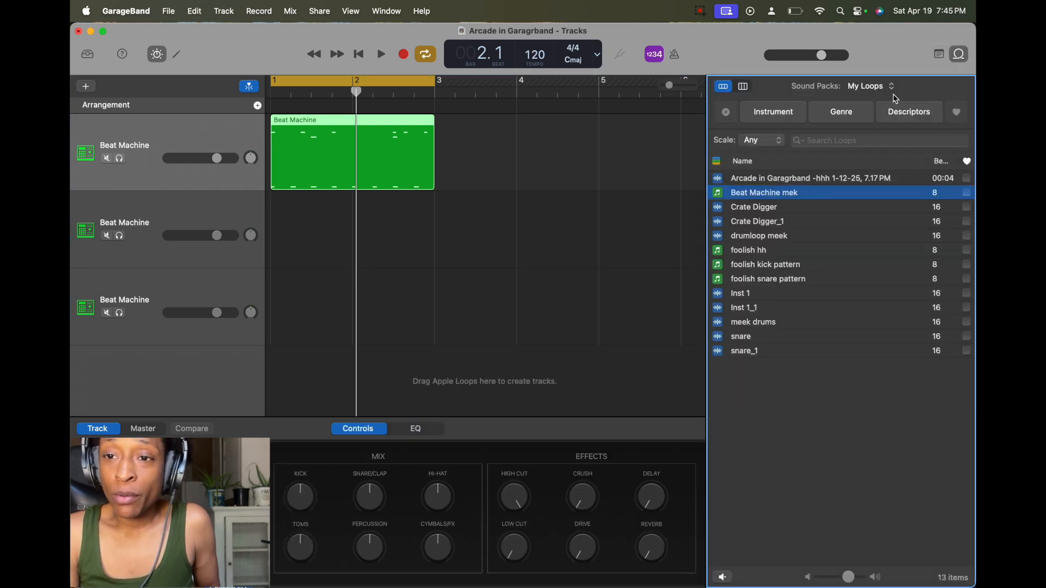
left_click(890, 85)
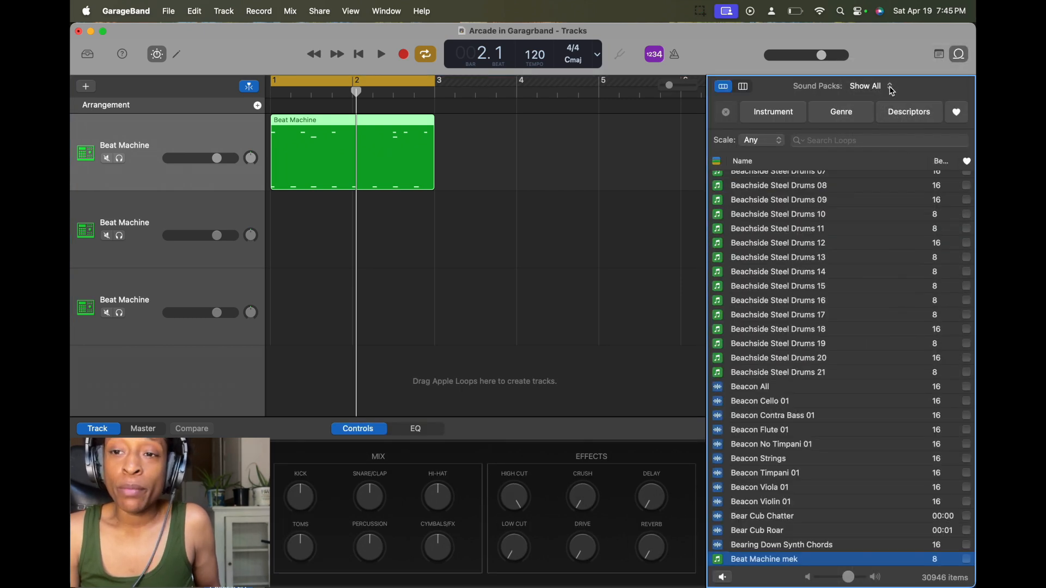
left_click(865, 85)
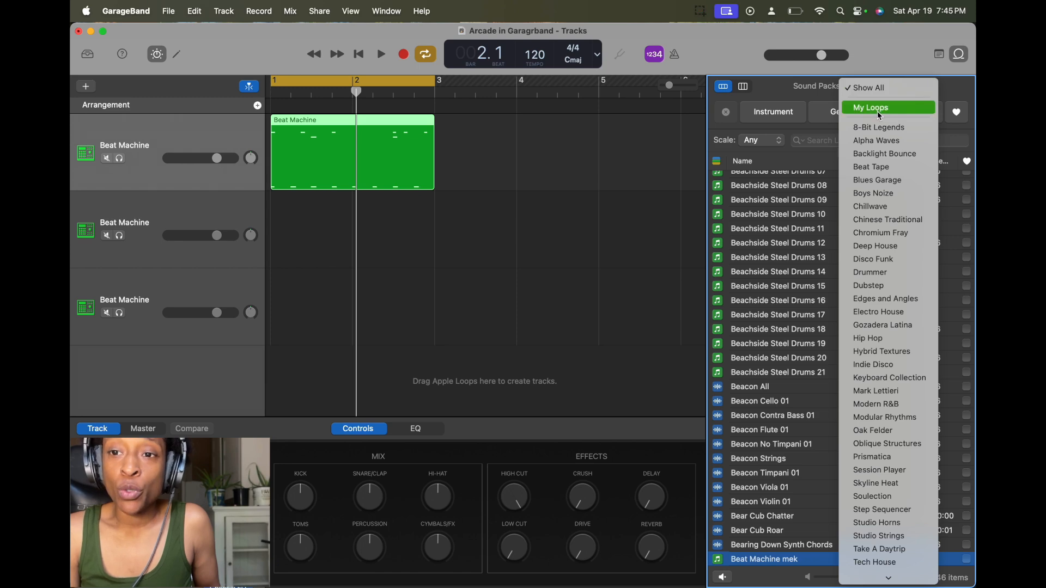
left_click(865, 87)
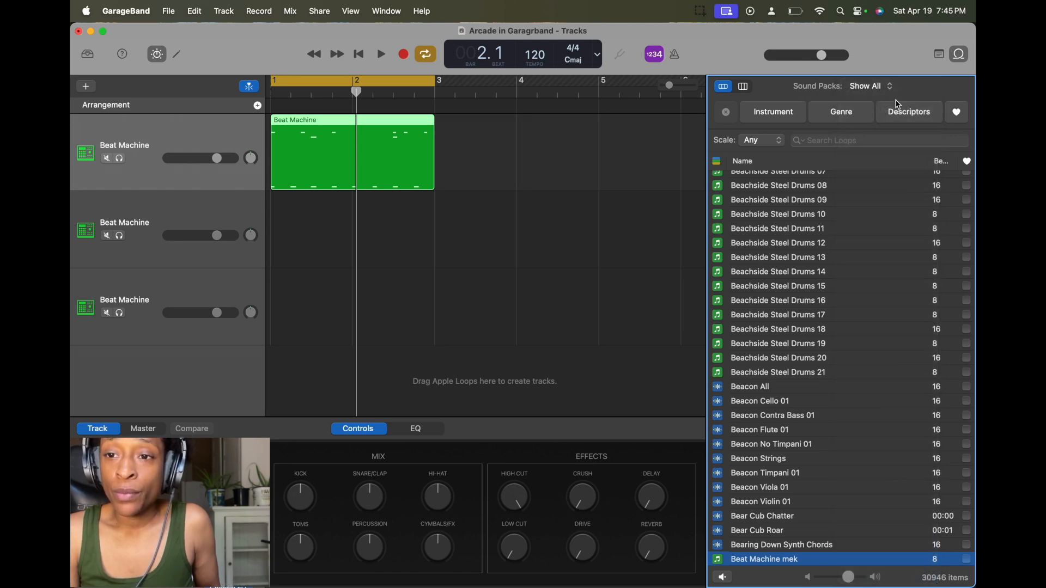
left_click(870, 85)
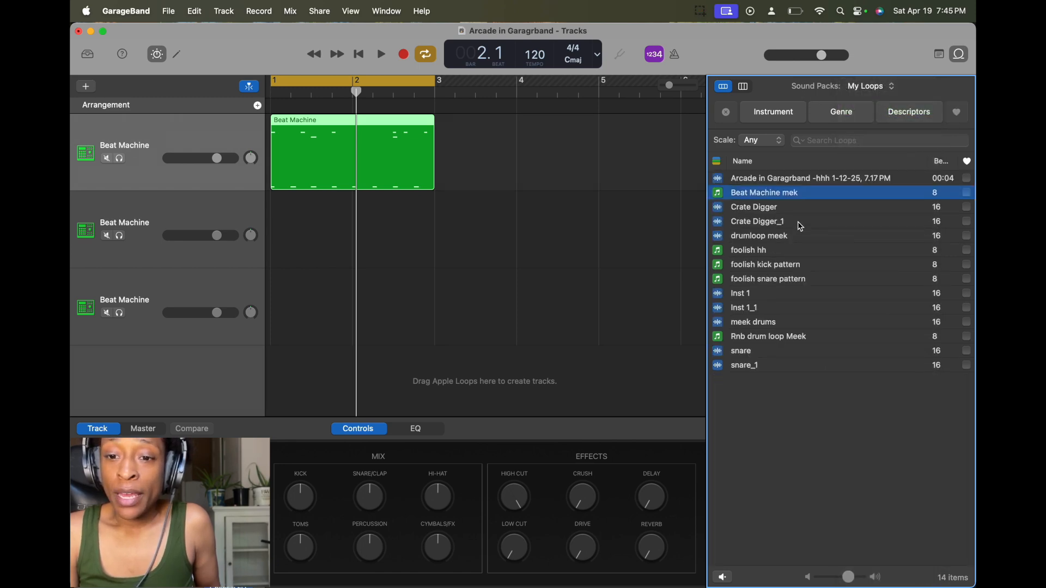
- Preview the newly saved Rnb drum loop and return to the tracks
left_click(768, 336)
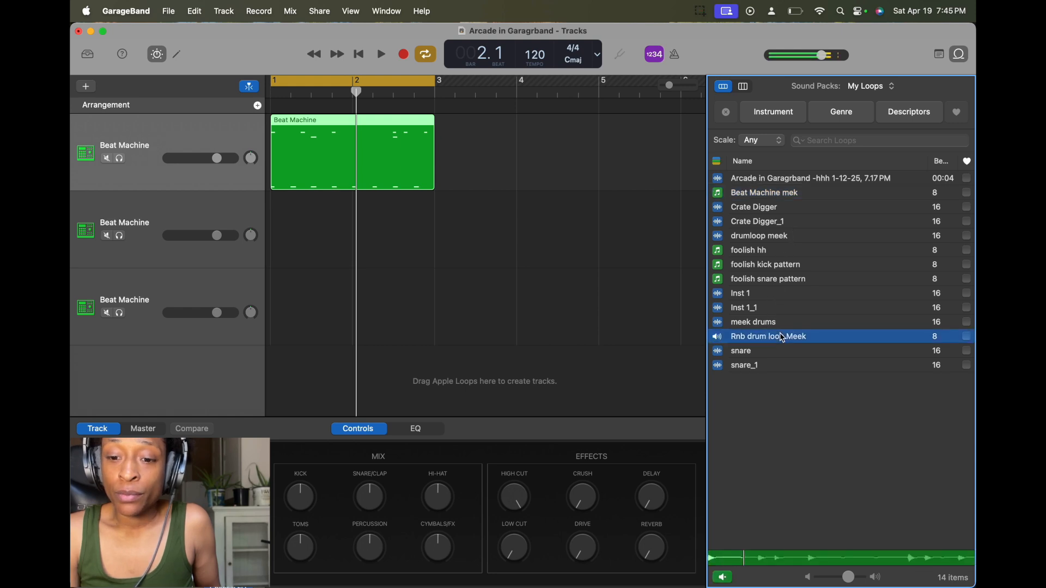
left_click(380, 54)
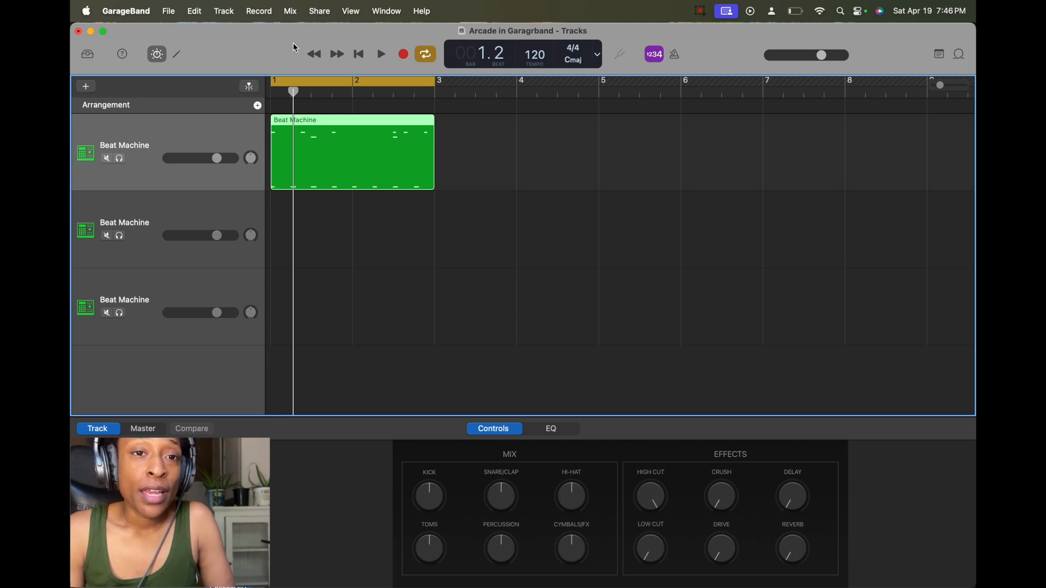
- Set up an Export Song to Disk as WAVE named 'rnb drum loop', expanding the location browser
left_click(320, 11)
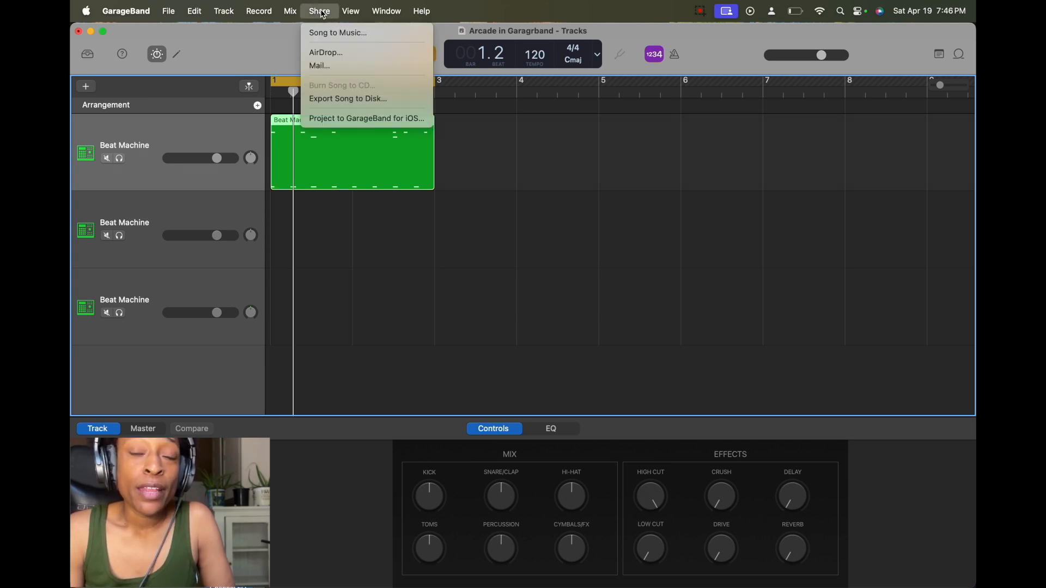
mouse_move(347, 100)
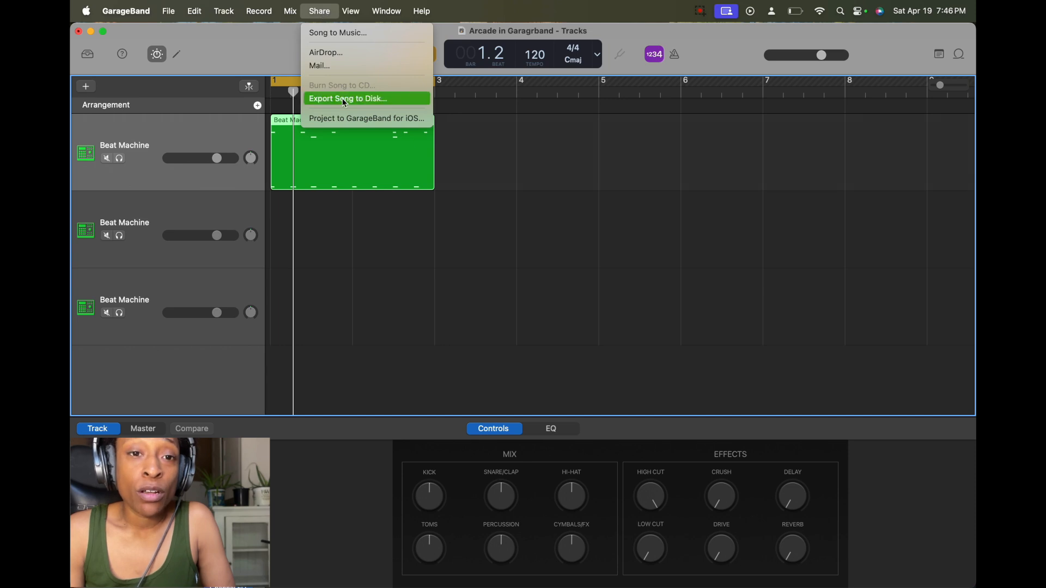
left_click(347, 98)
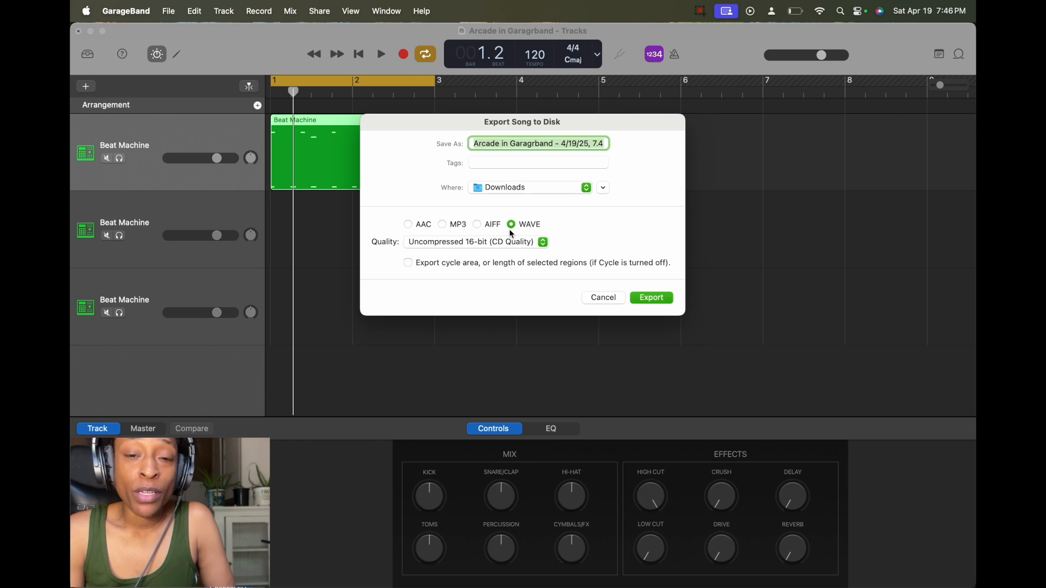
mouse_move(474, 237)
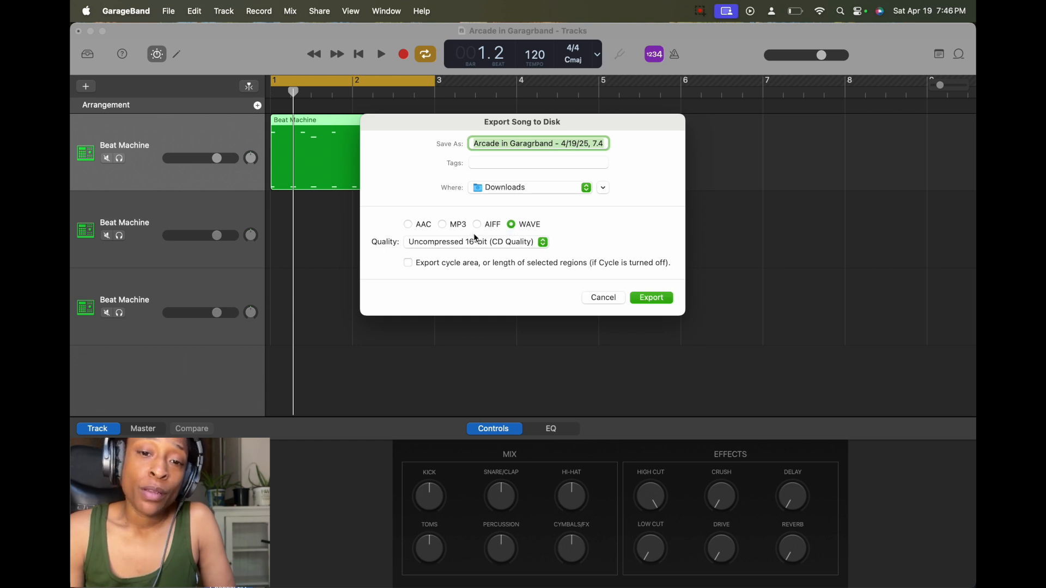
mouse_move(484, 227)
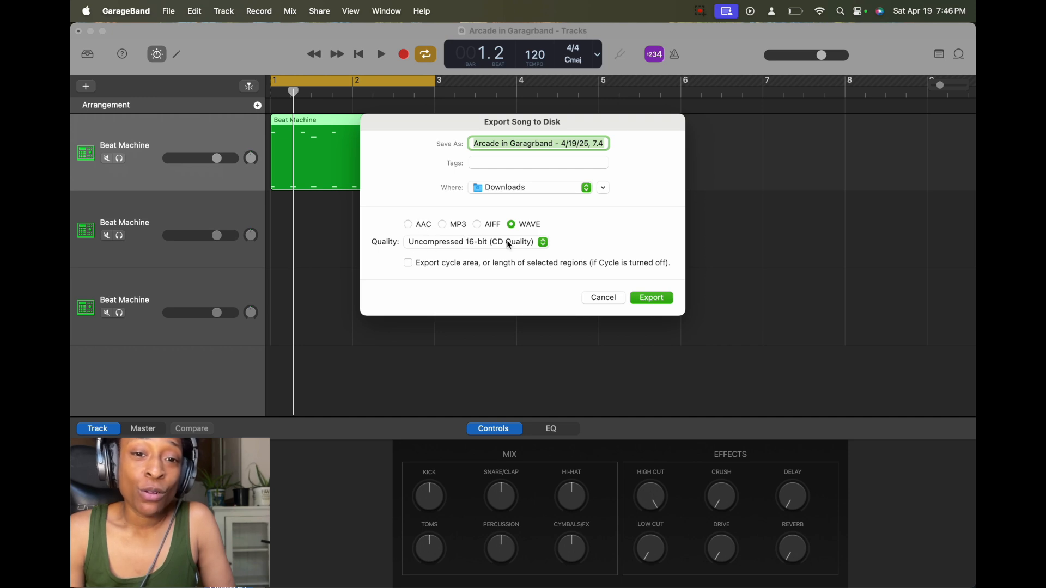
mouse_move(544, 163)
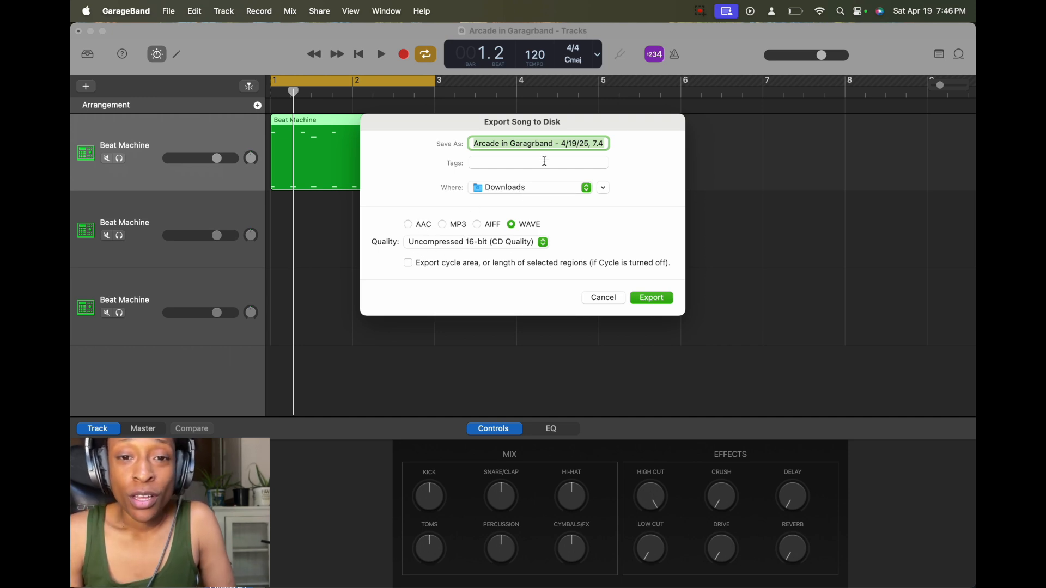
type("rnb dr")
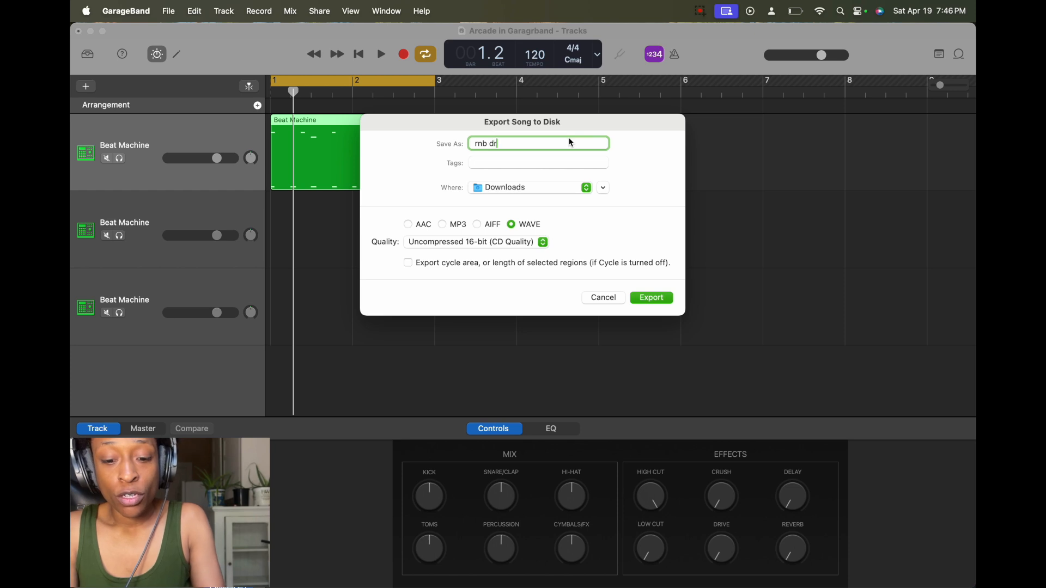
type("um loop")
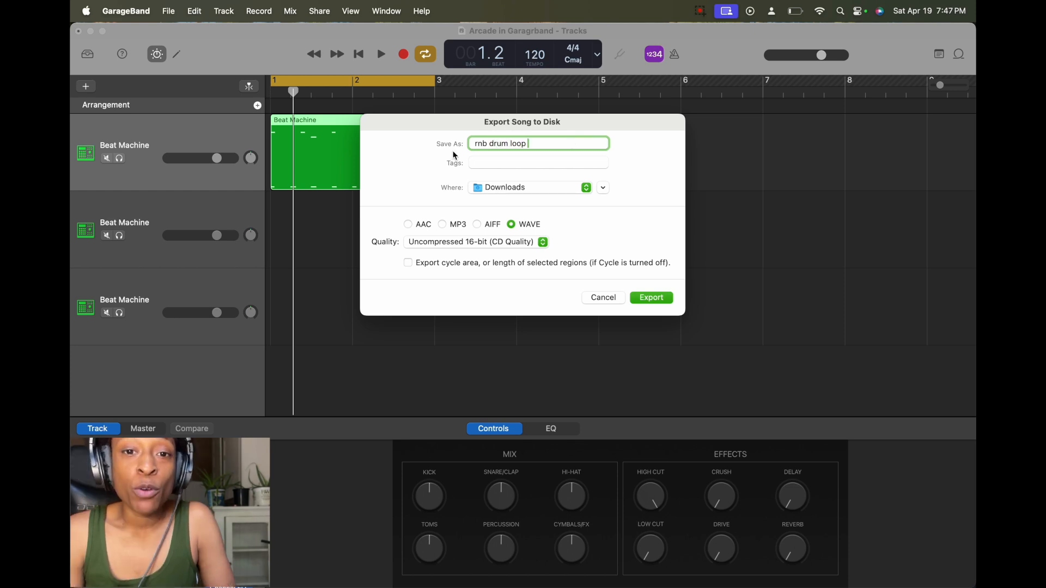
mouse_move(520, 154)
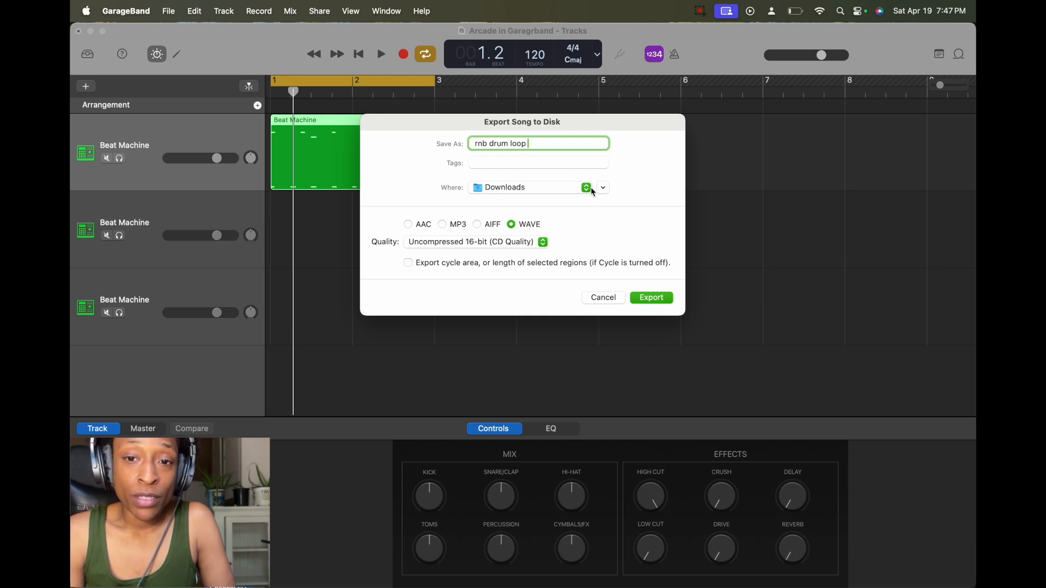
left_click(602, 187)
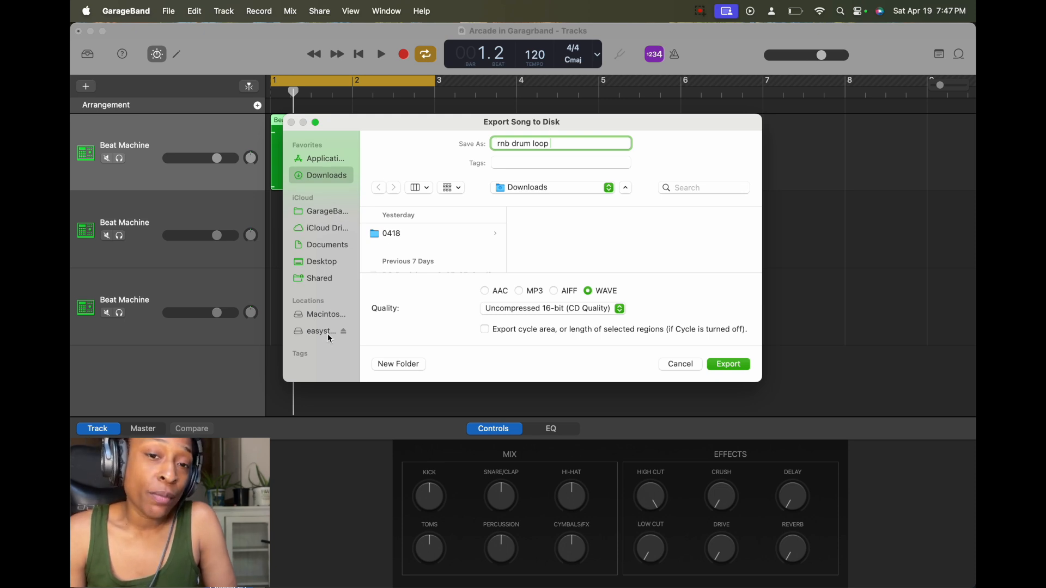
- Pick the save location and export the WAV, bringing it in as a blue audio track
left_click(320, 331)
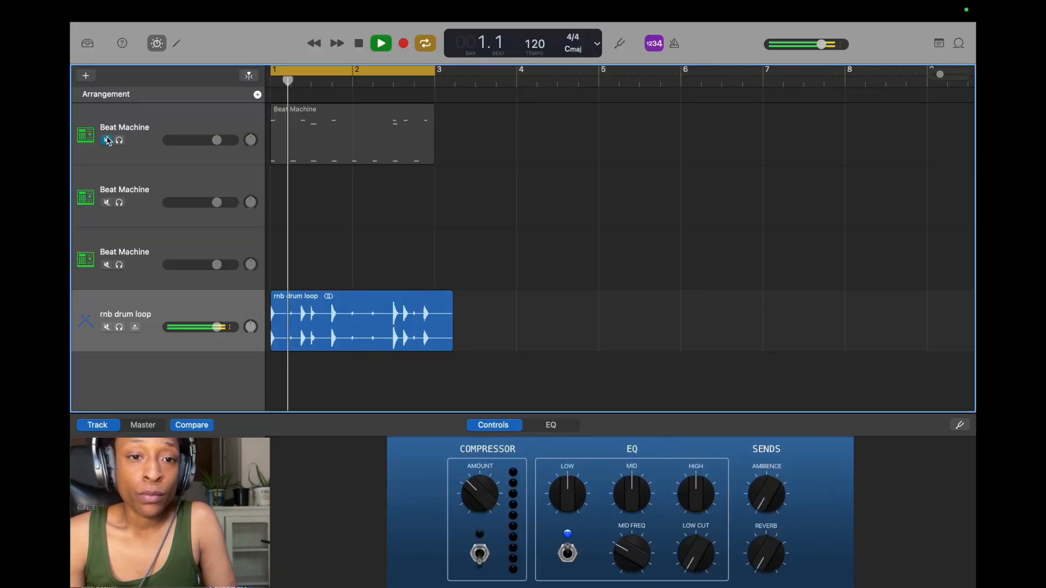
- Select the blue rnb drum loop region and reach its Add Region to Loop Library command
left_click(380, 43)
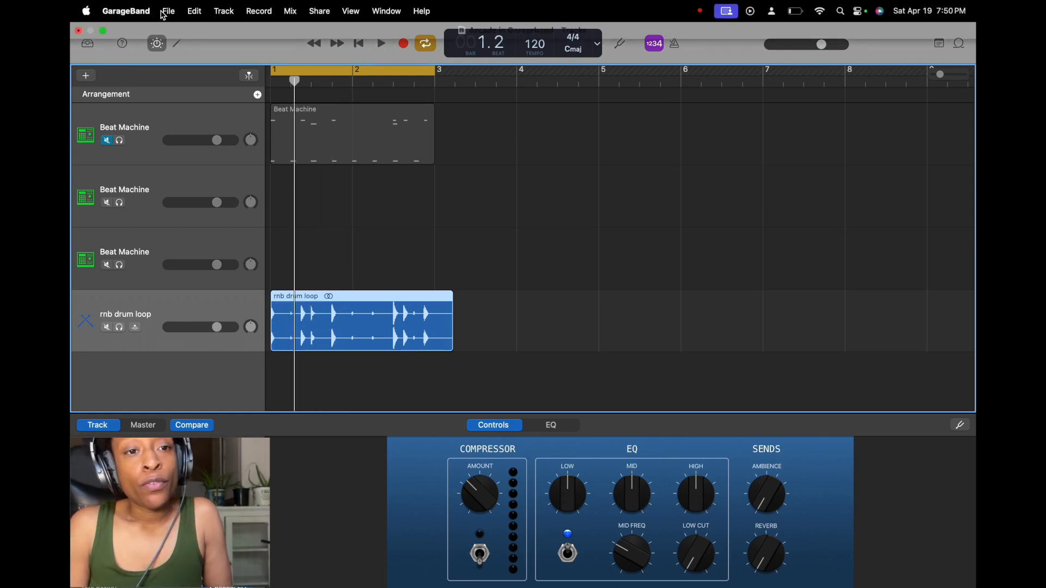
left_click(168, 11)
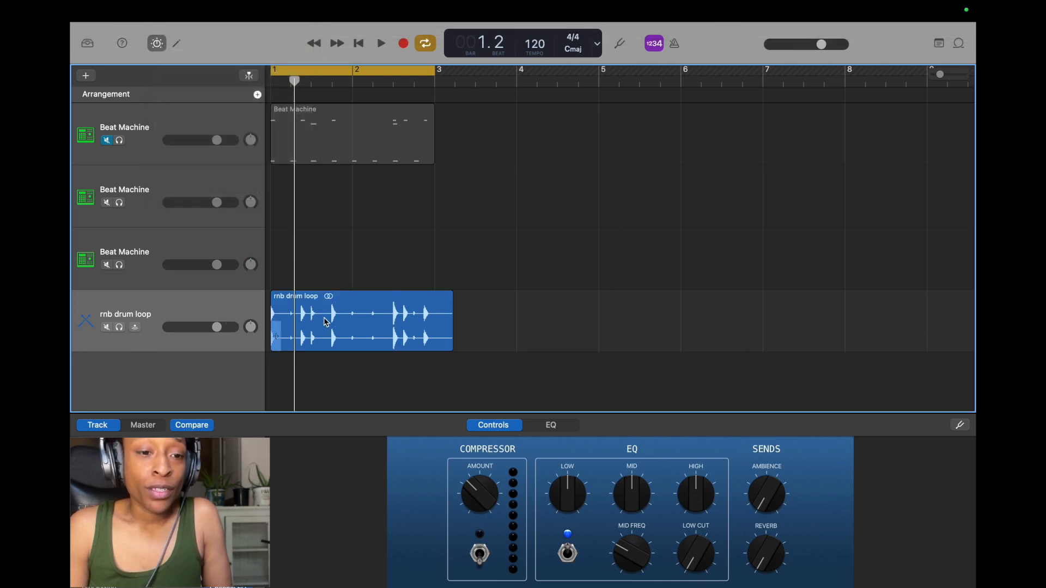
left_click(167, 11)
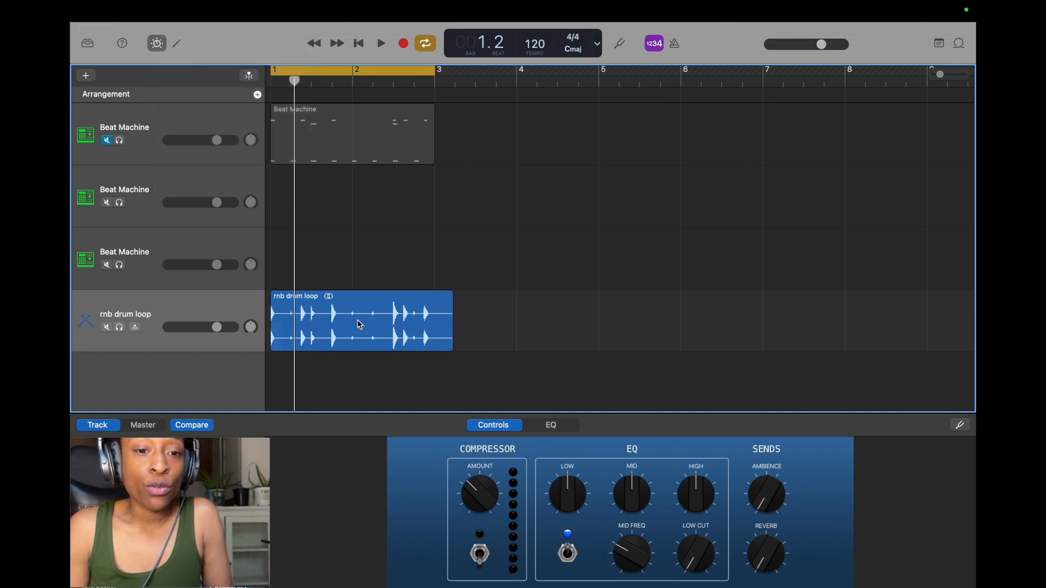
left_click(167, 11)
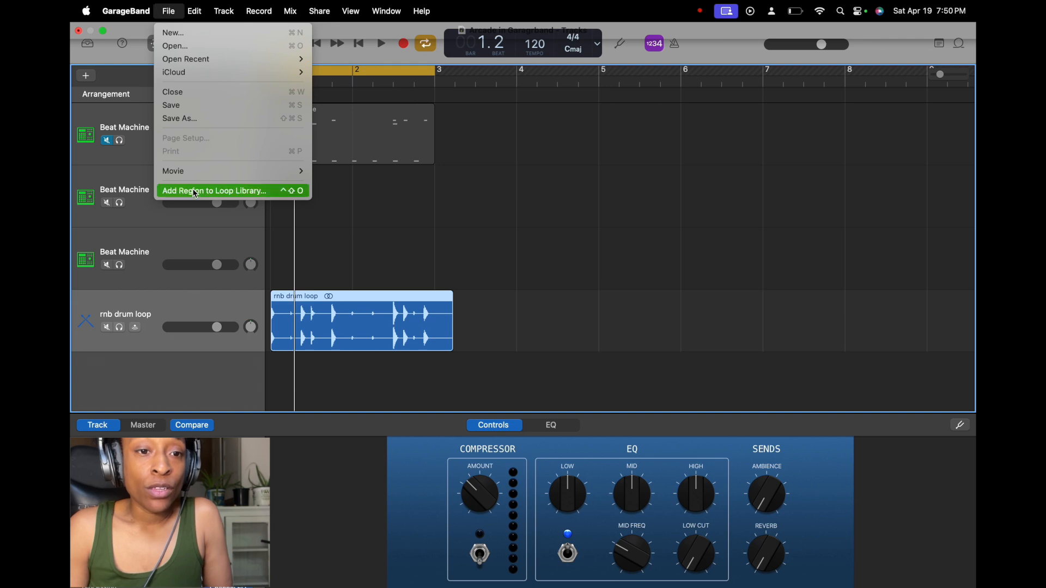
- Save it as 'rnb drum loop audio file', tagged drum Beats, Clean, Relaxed, and show My Loops
left_click(214, 190)
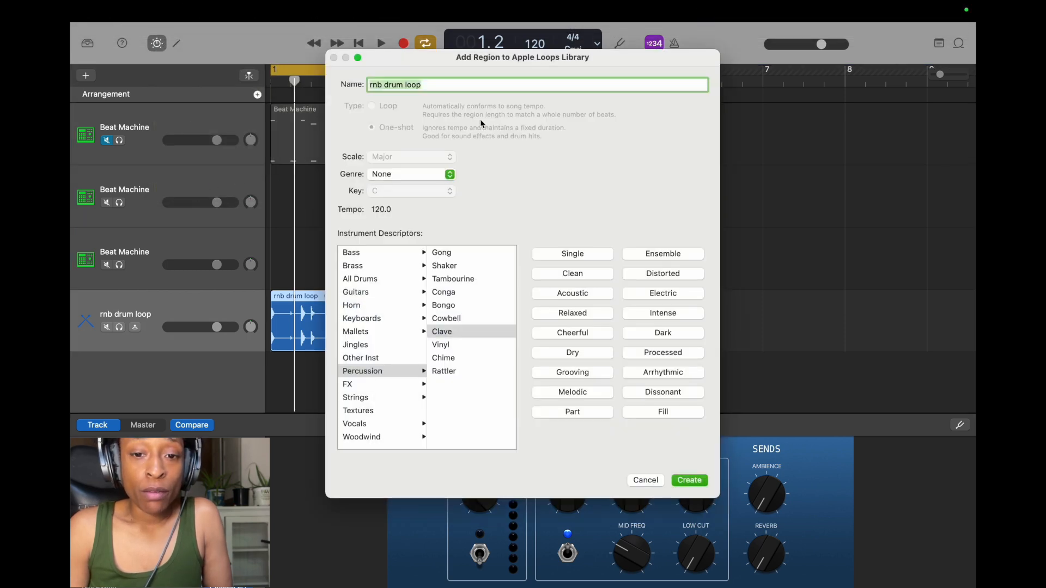
type("audio")
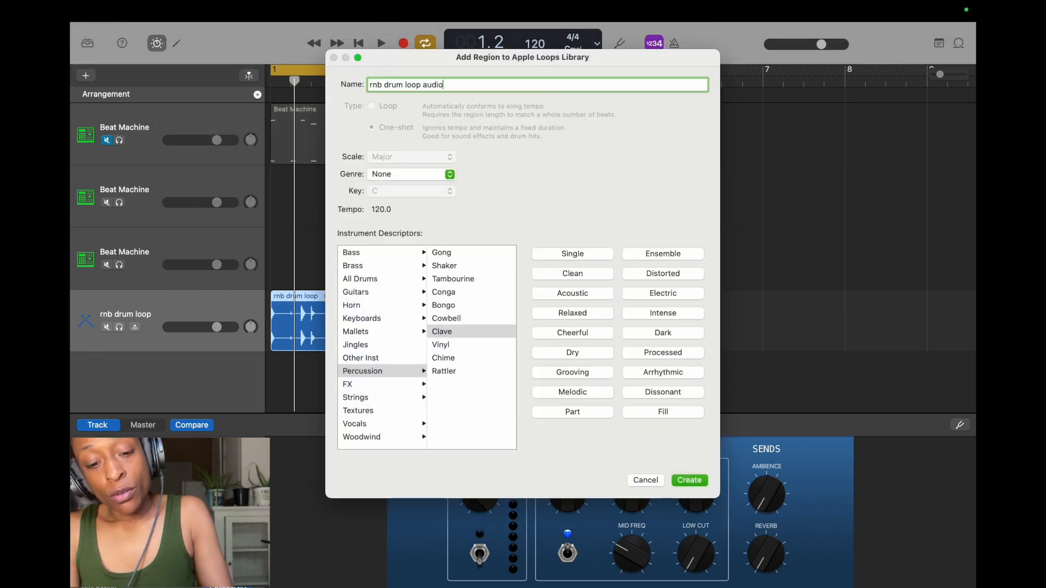
type("file")
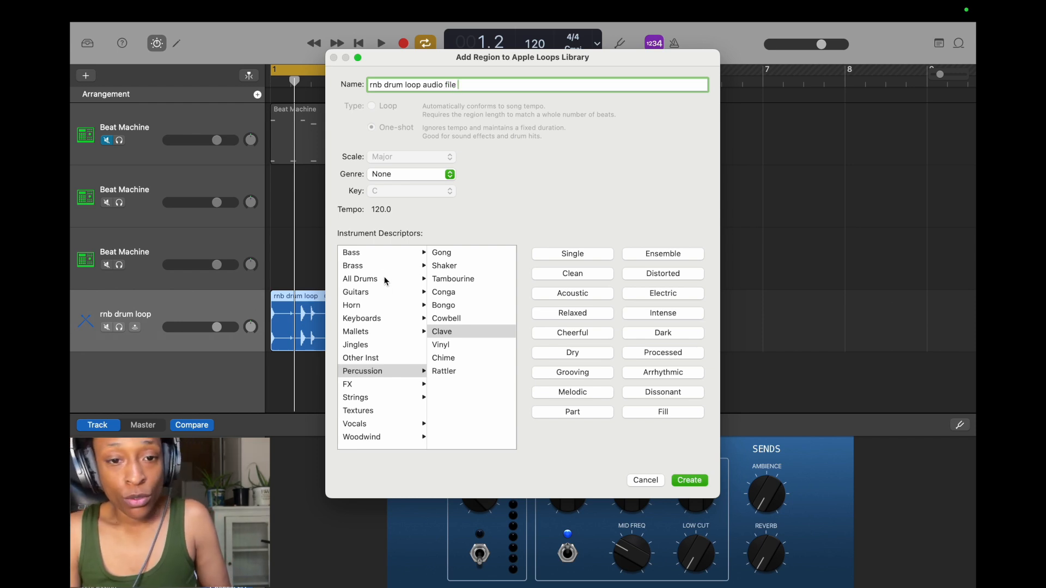
left_click(361, 279)
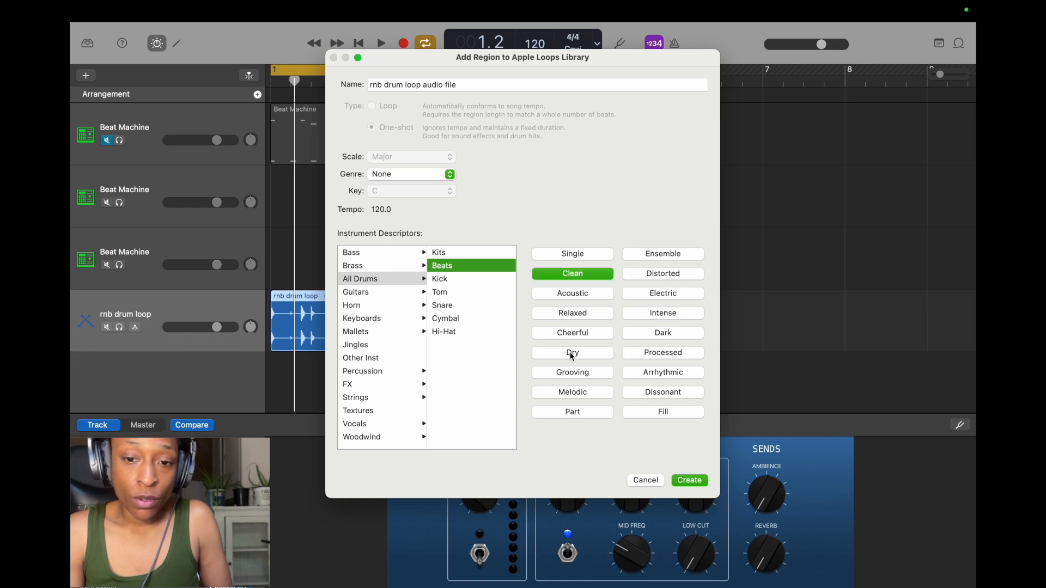
left_click(572, 312)
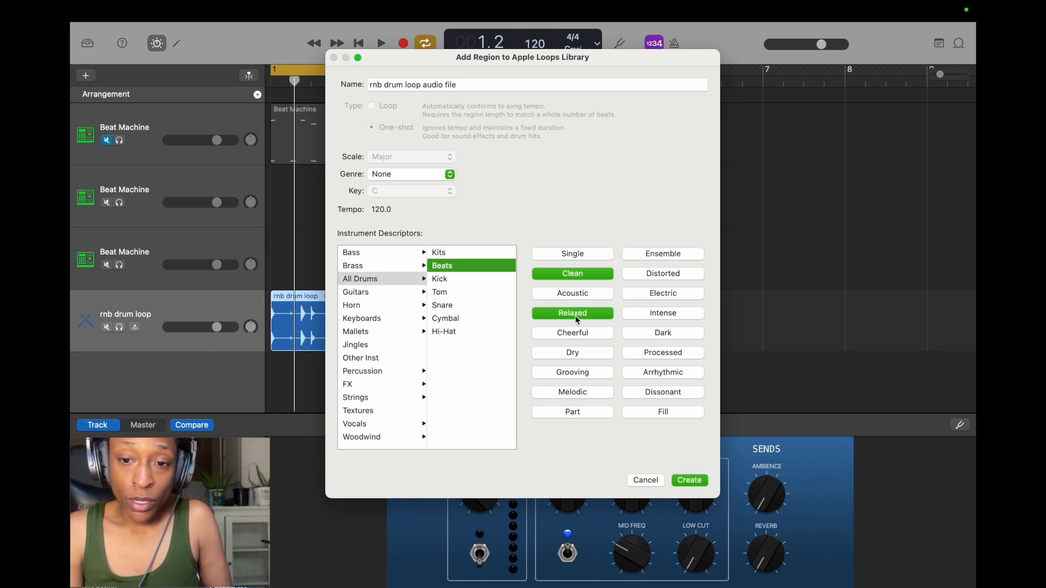
left_click(689, 481)
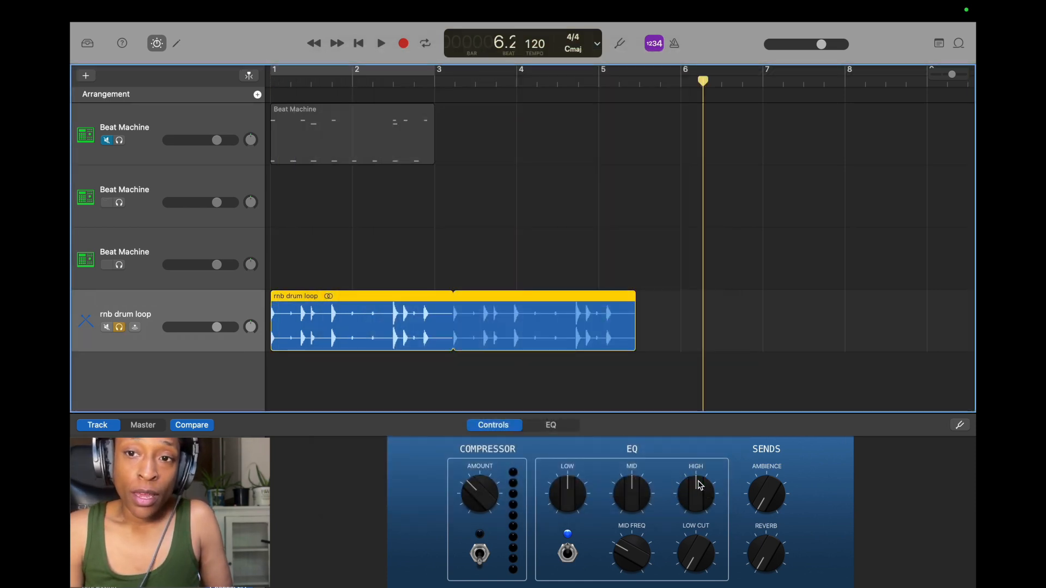
left_click(957, 42)
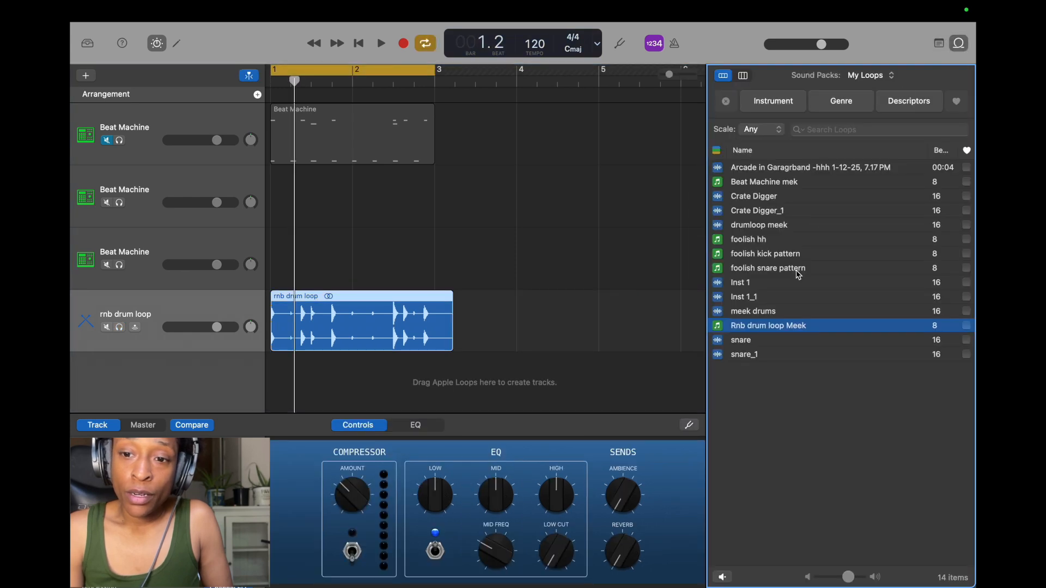
- Check the saved loop in My Loops, then select only the first Beat Machine pattern
left_click(773, 326)
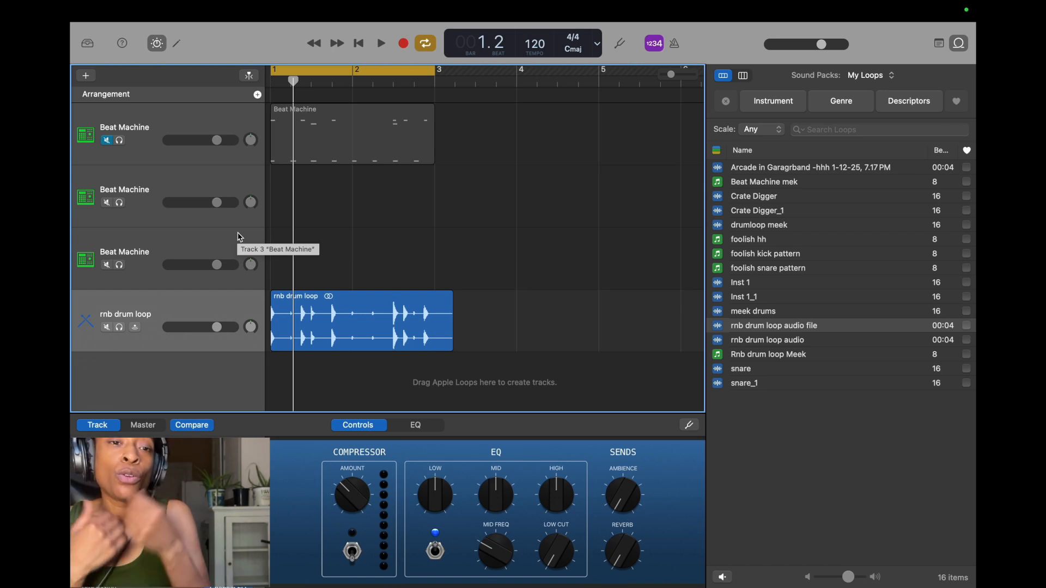
left_click(352, 133)
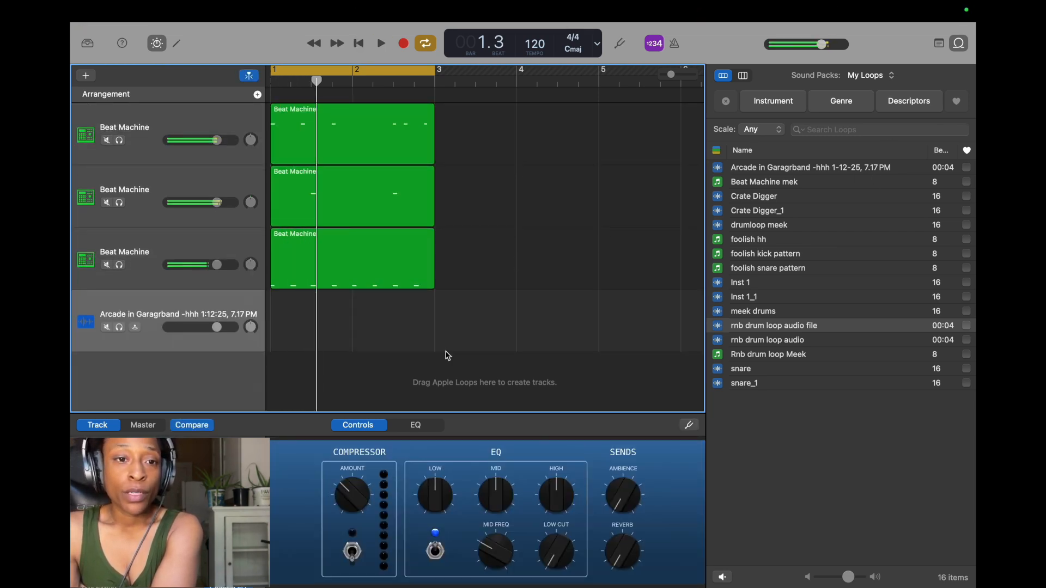
left_click(350, 109)
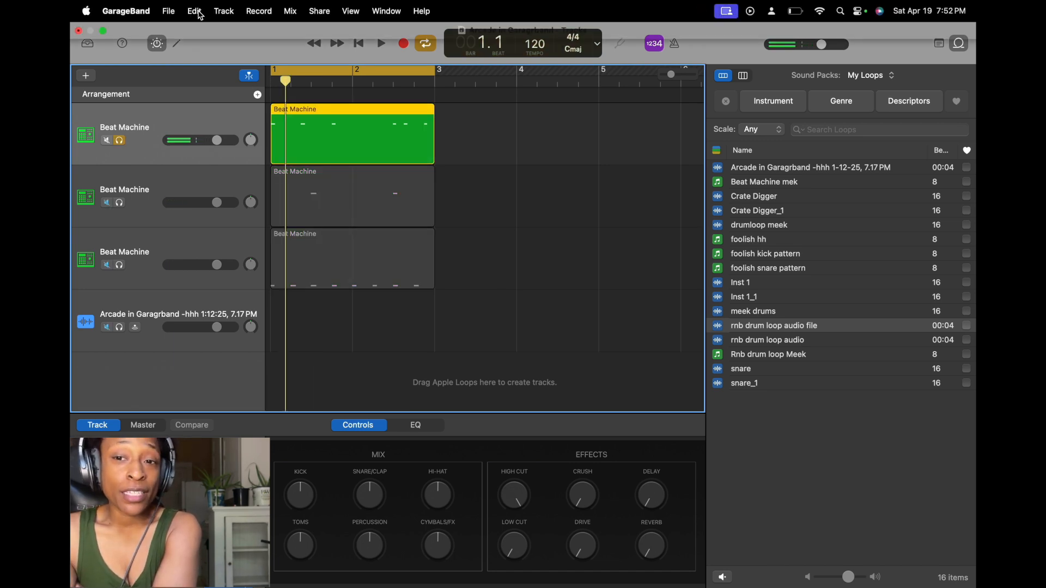
- Add the first pattern's region to the loop library, named 'drum pattern rnb meek'
left_click(168, 11)
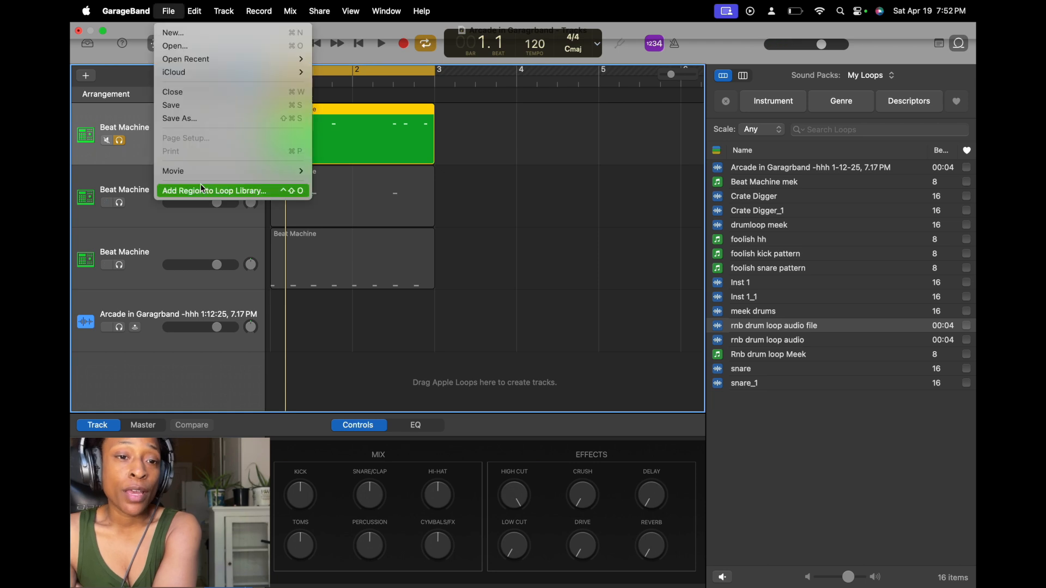
left_click(212, 189)
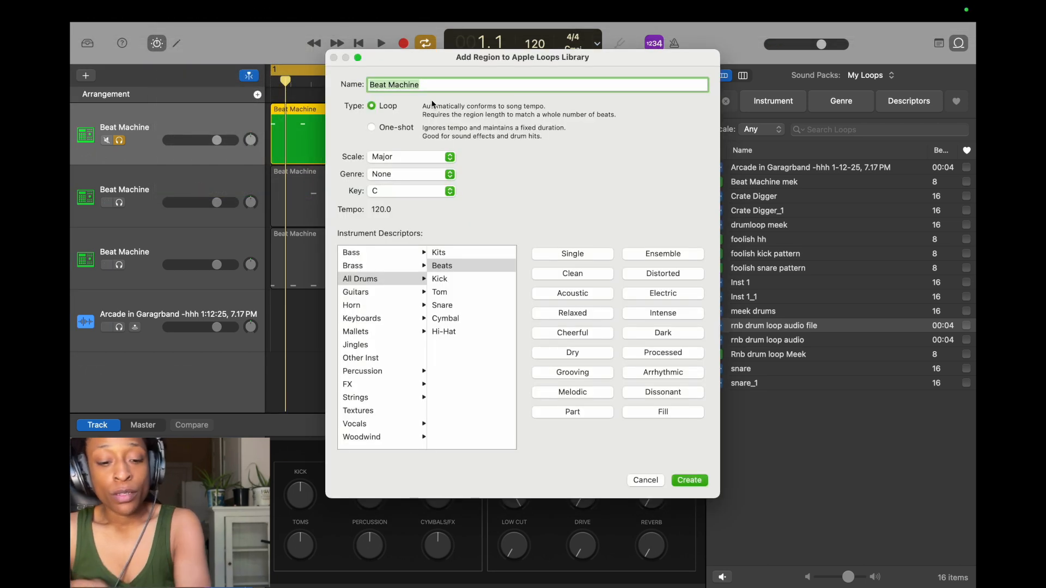
type("drum pat")
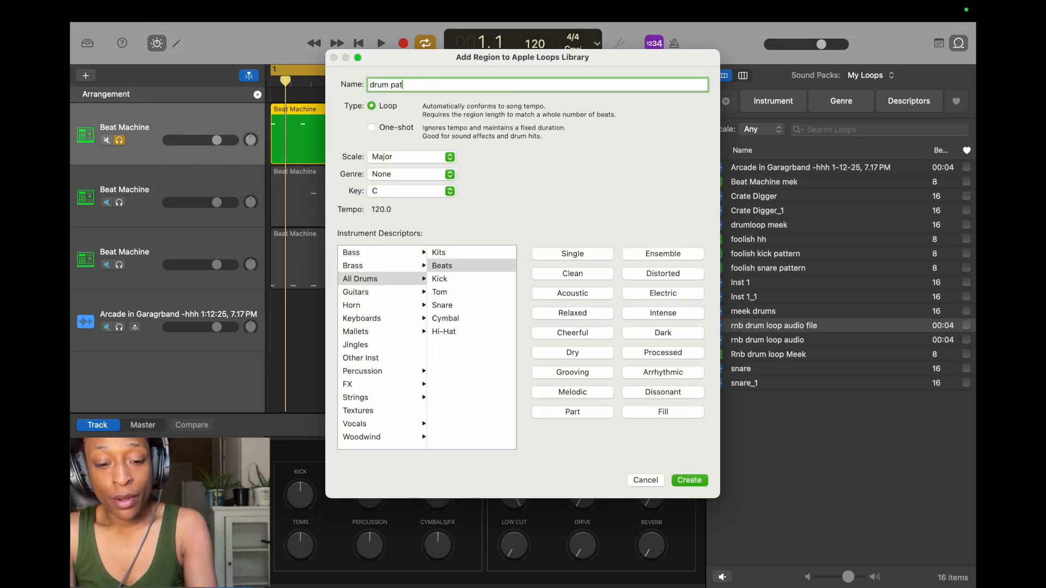
type("tern rnd")
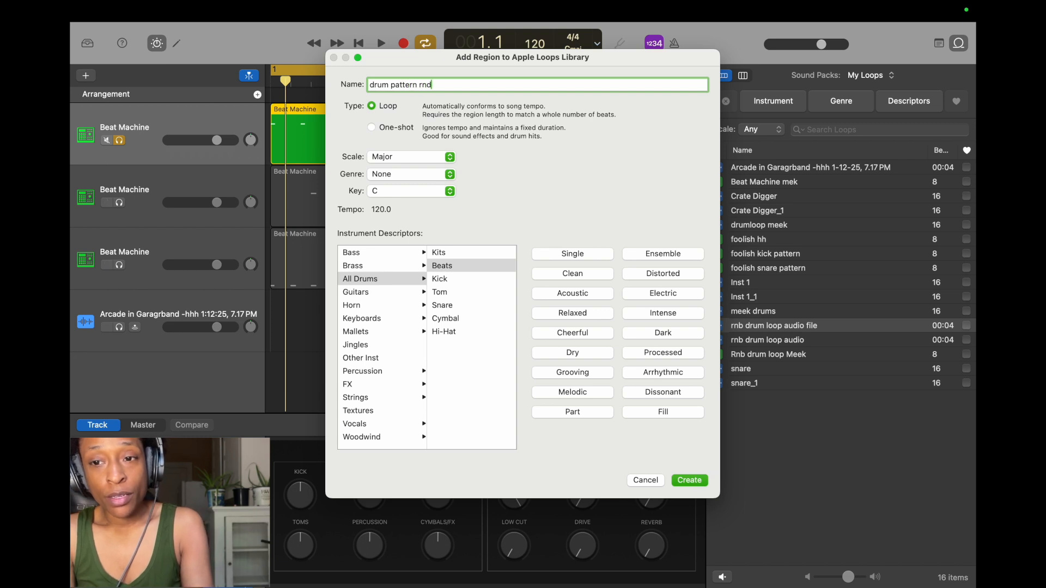
type("rnb mee")
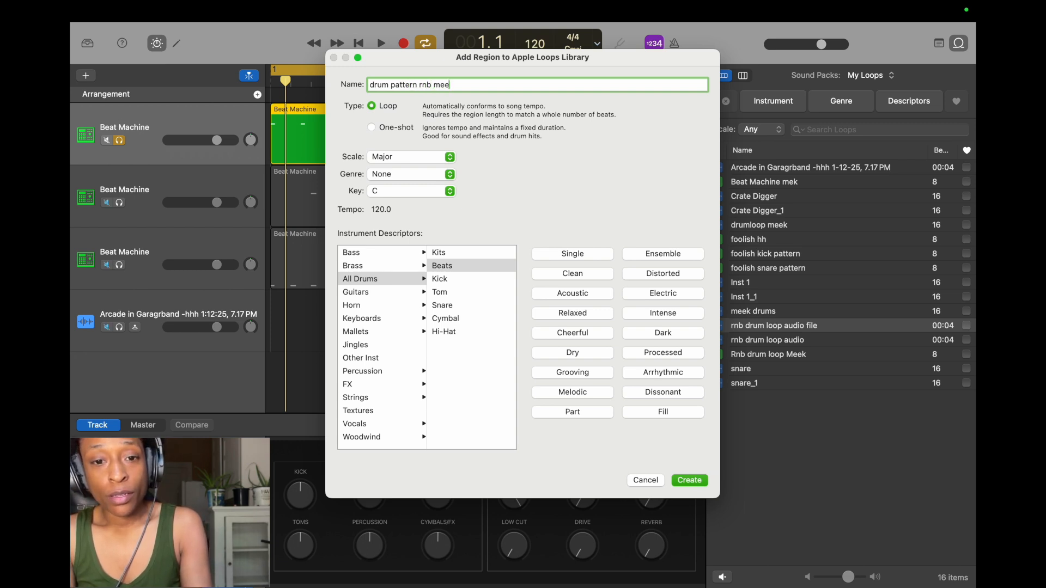
type("k")
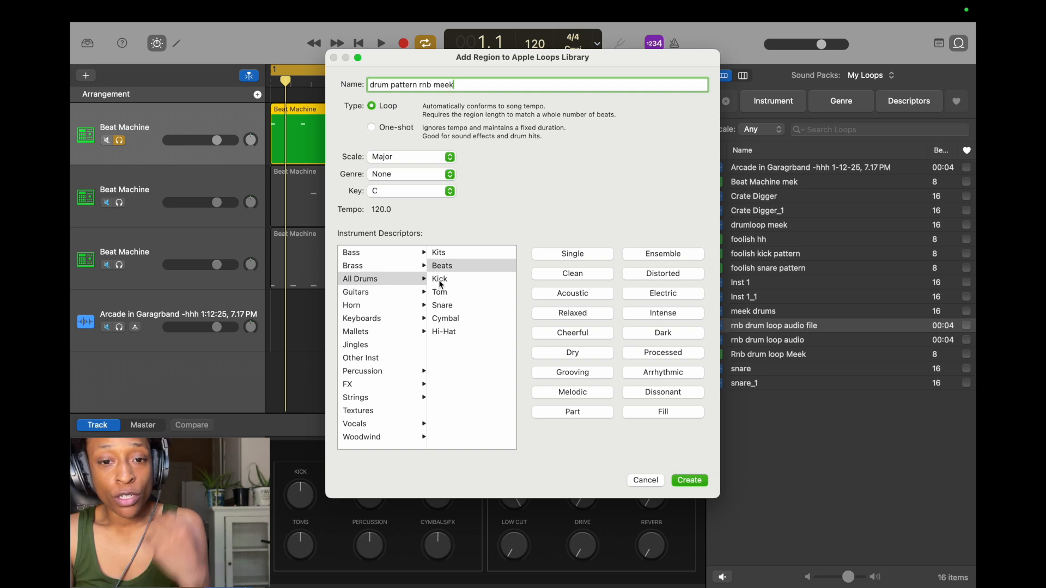
- Tag the loop as All Drums > Kick, Clean, Grooving, genre Hip Hop/R&B, and create it
left_click(439, 277)
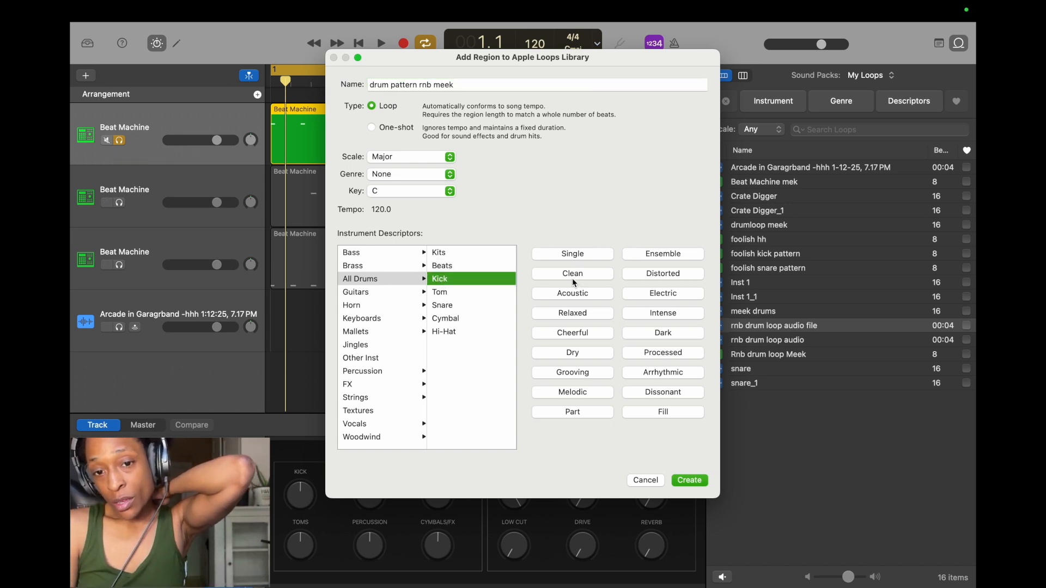
left_click(572, 274)
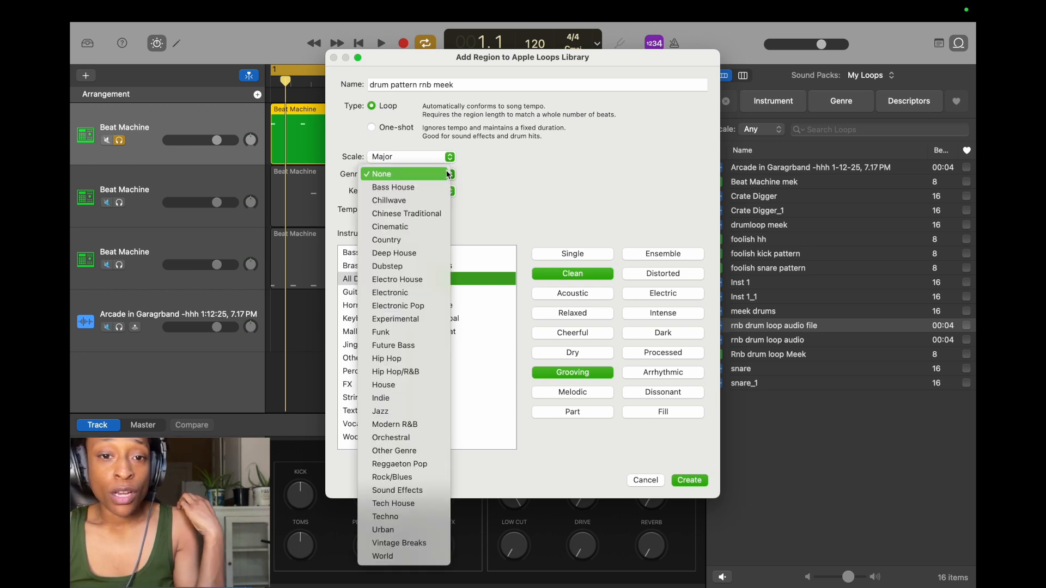
mouse_move(394, 372)
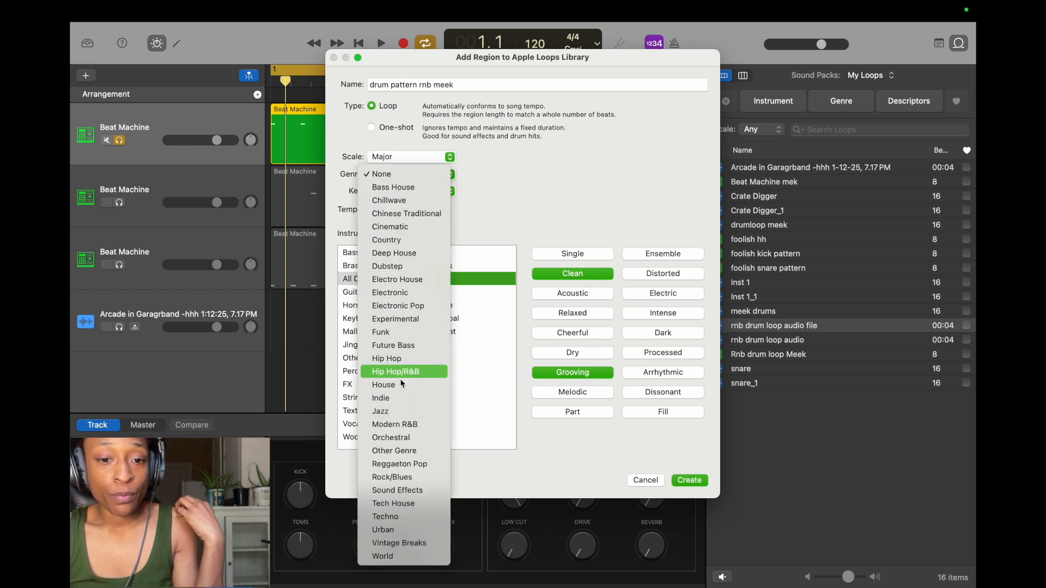
left_click(394, 371)
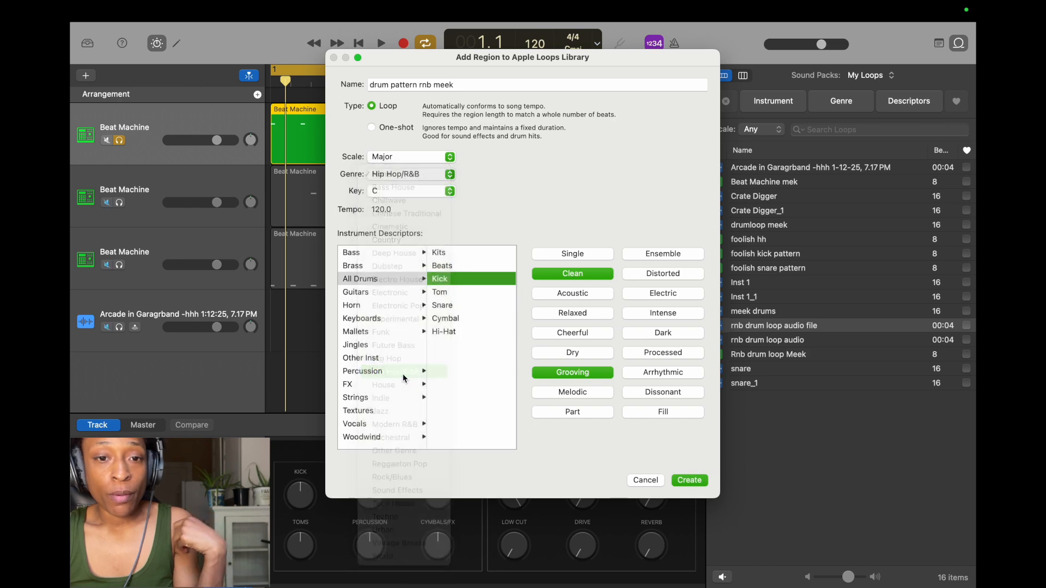
left_click(689, 481)
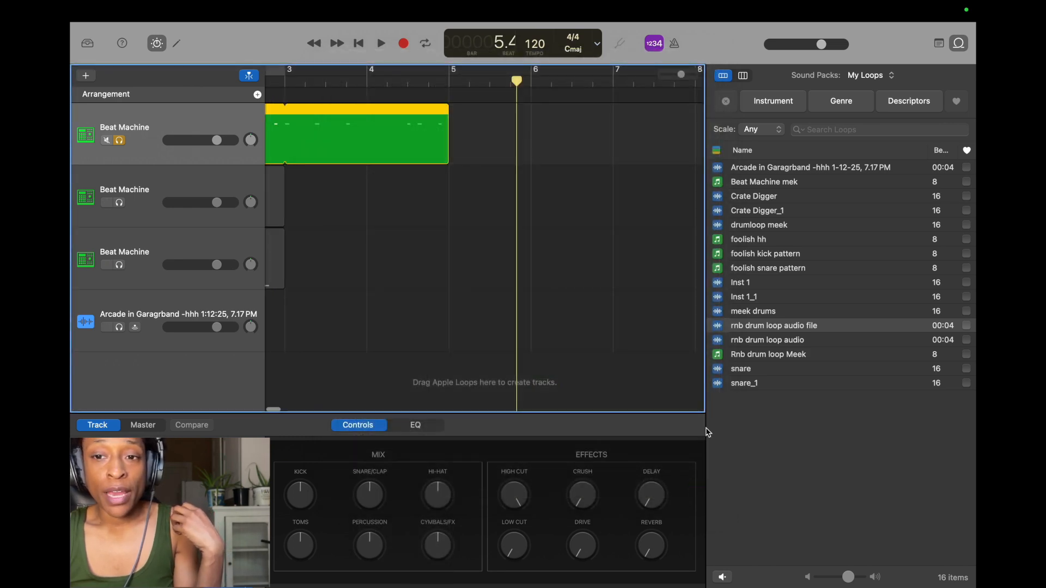
- Preview the new 'drum pattern rnb meek' loop in My Loops, then stop it
left_click(772, 224)
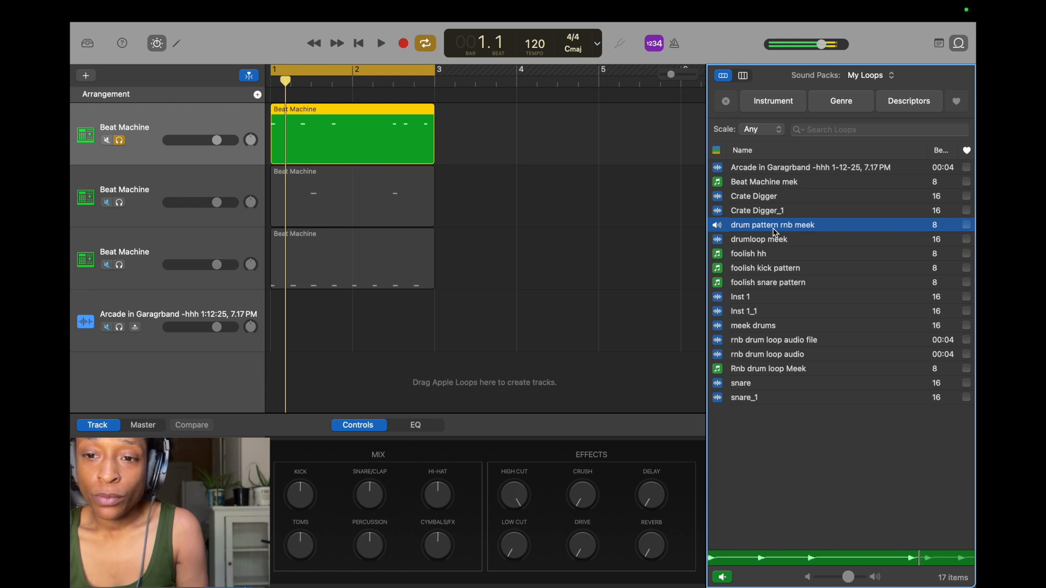
left_click(380, 43)
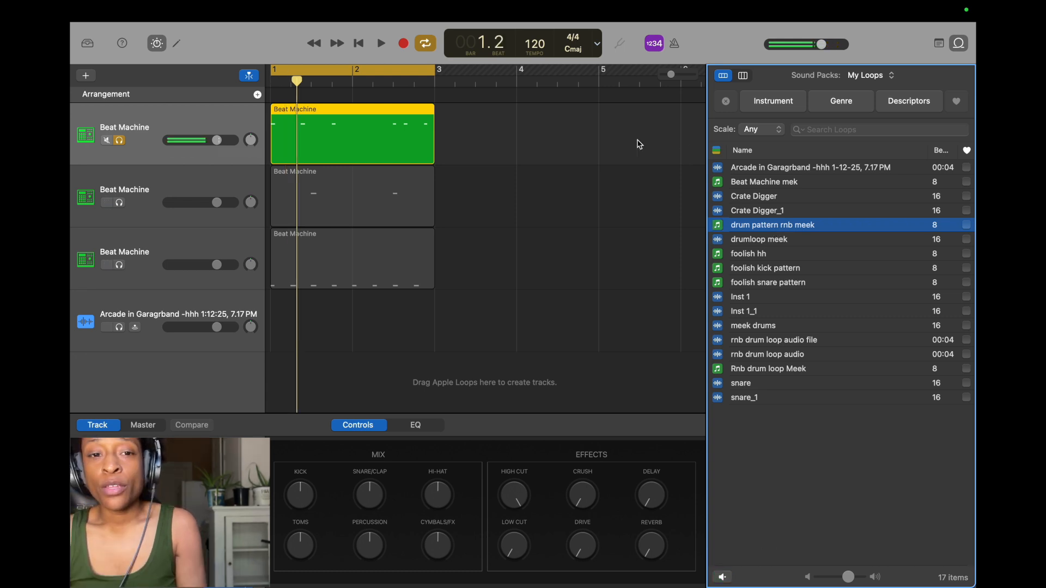
left_click(124, 197)
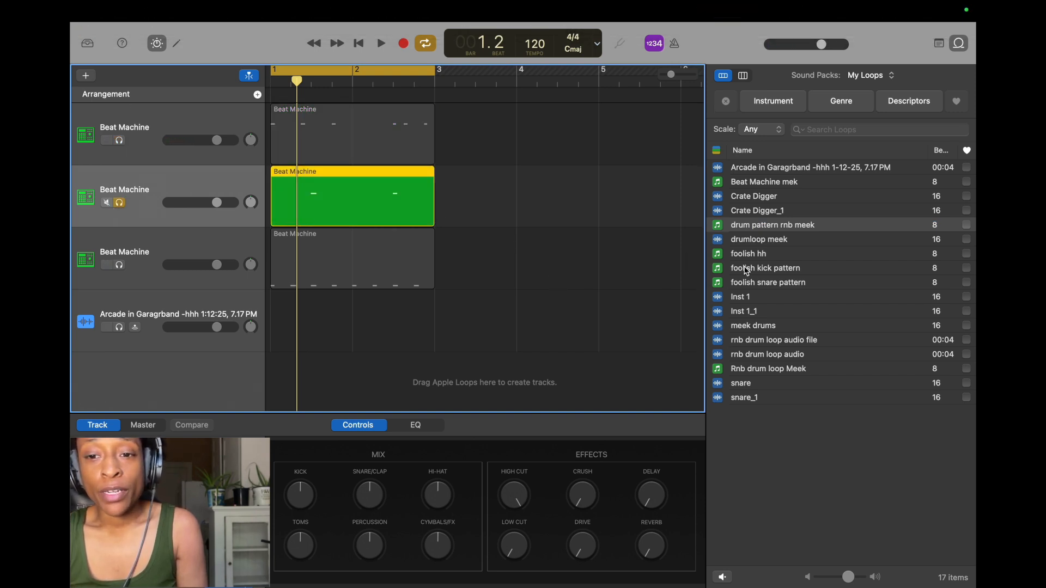
- Audition the foolish snare pattern and foolish hh loops after it
left_click(767, 282)
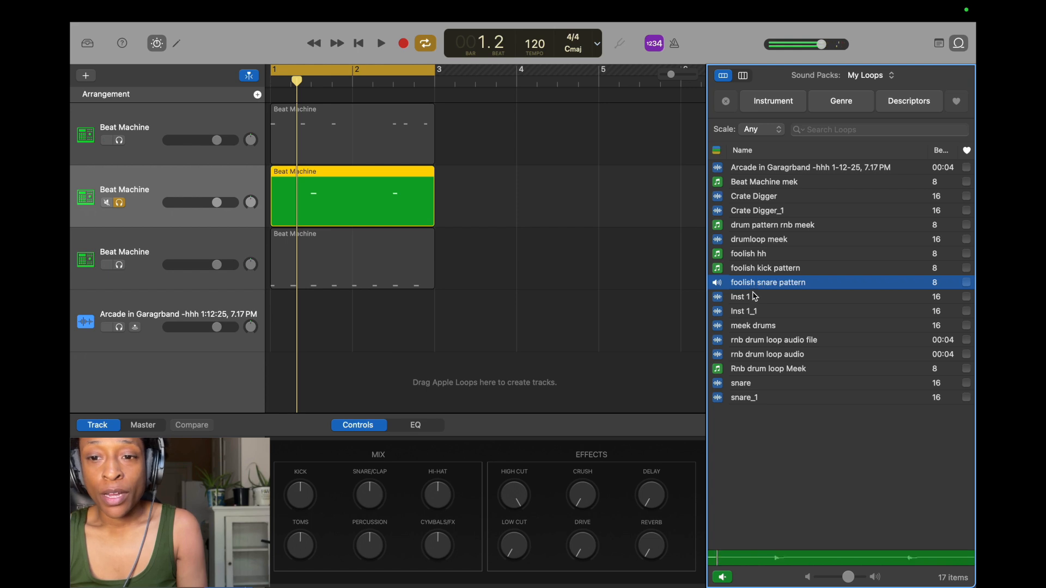
left_click(747, 254)
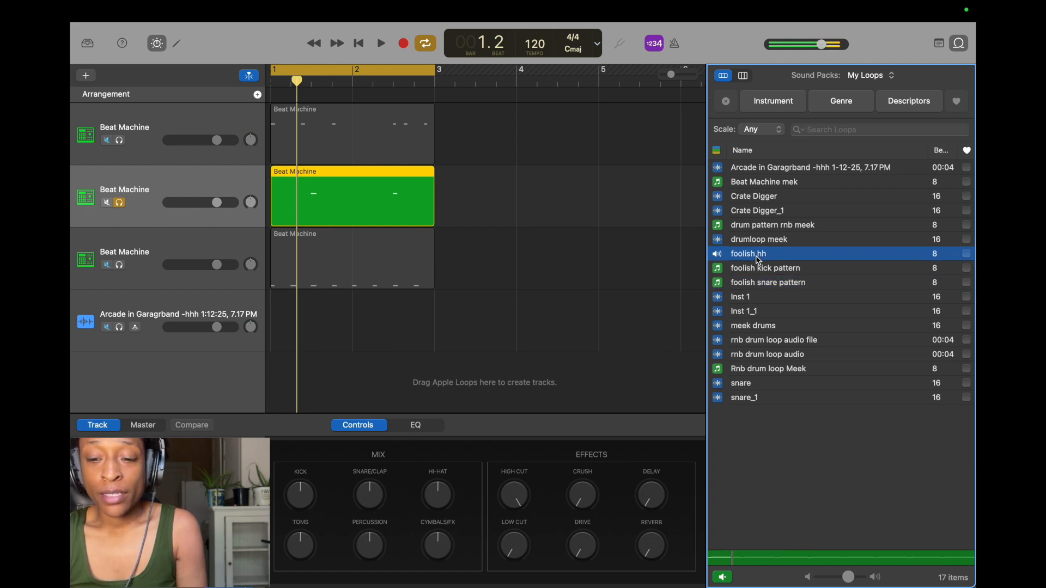